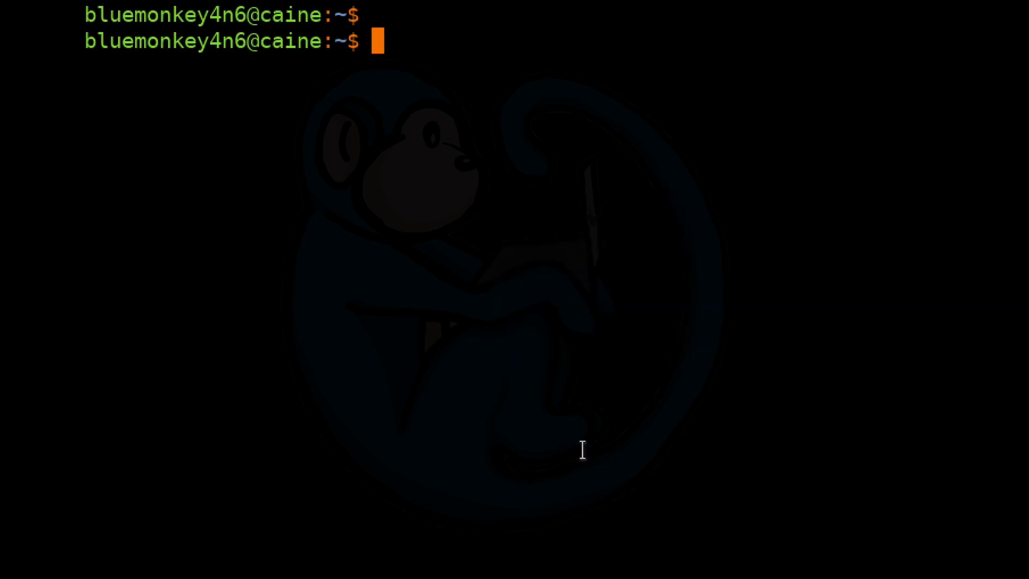
text(ping -c)
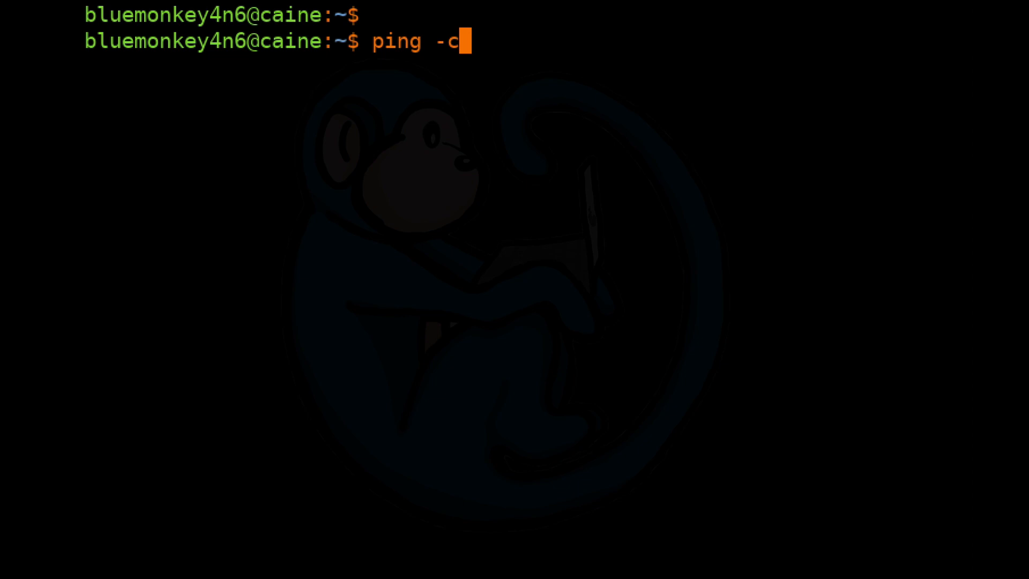
text(4 www.yahoo.com)
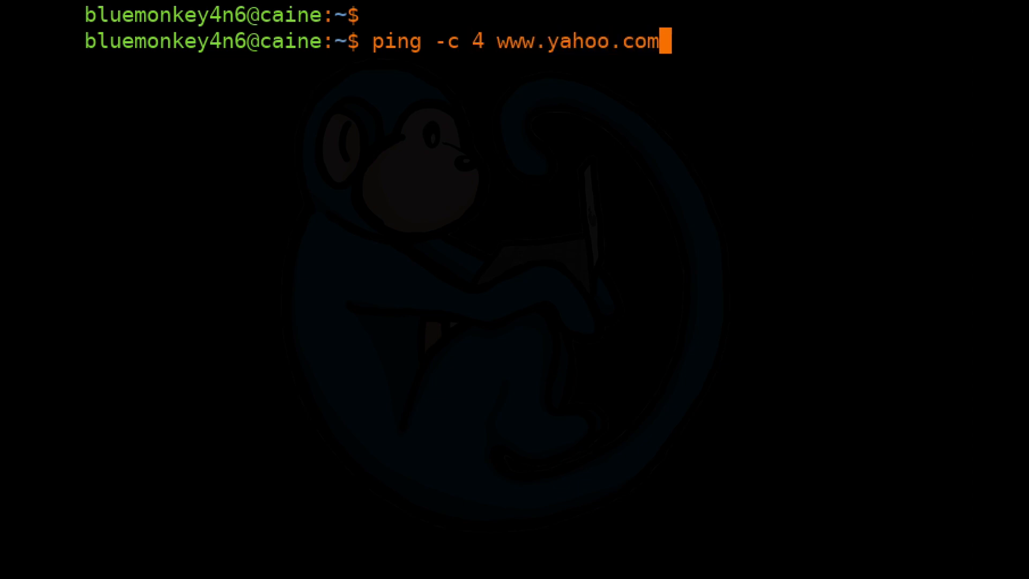
key(Return)
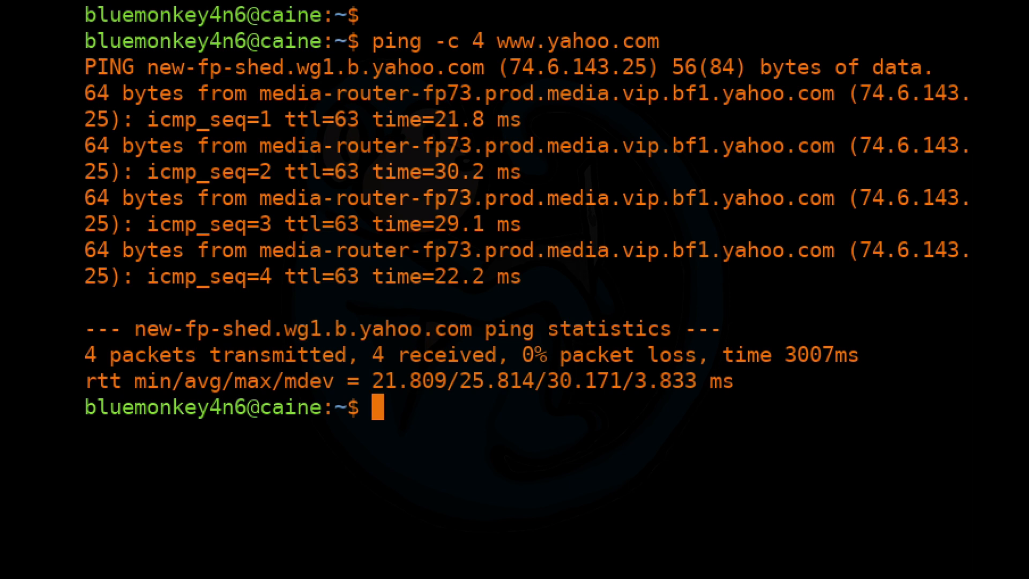
Ping the host kali by name four times
text(ping -)
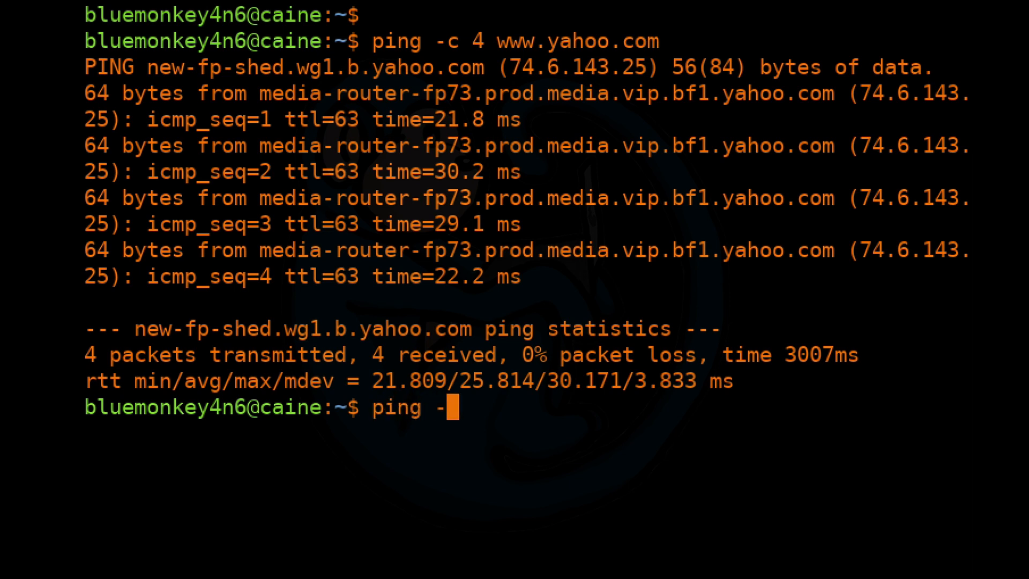
text(c 4 kali)
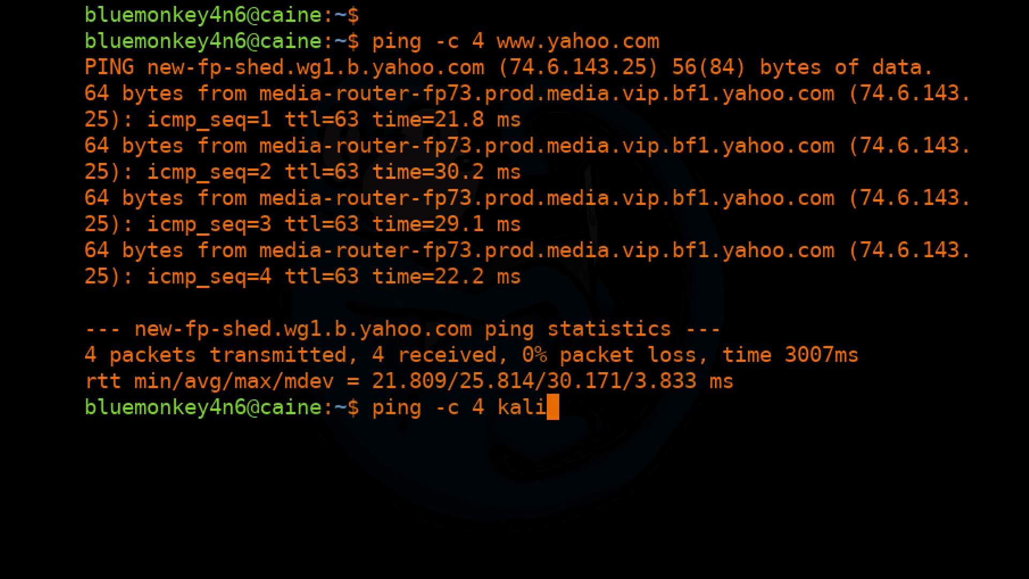
key(Return)
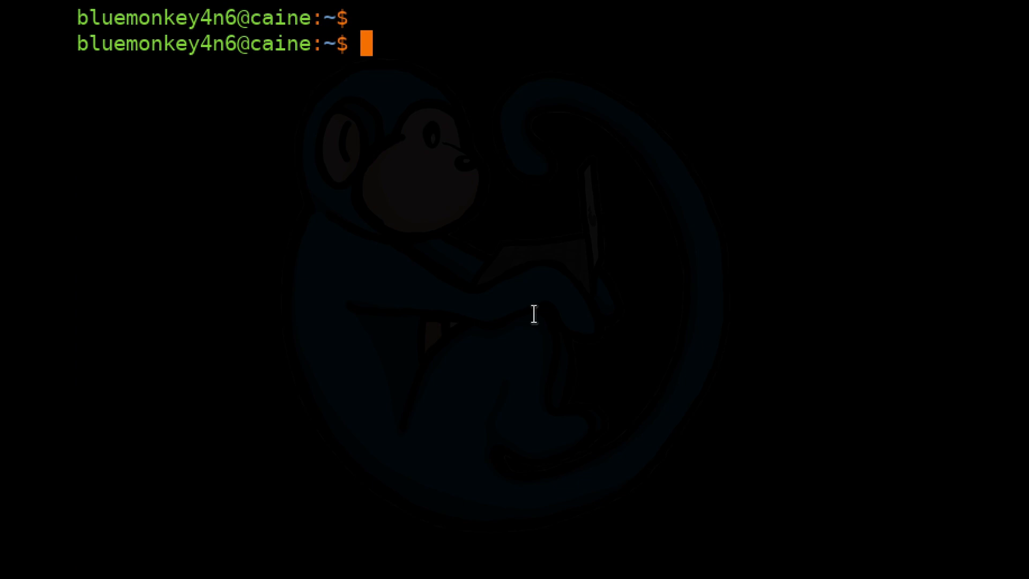
Page through /etc/hosts, then ping caine four times and see replies from 127.0.1.1
text(more /etc/hosts)
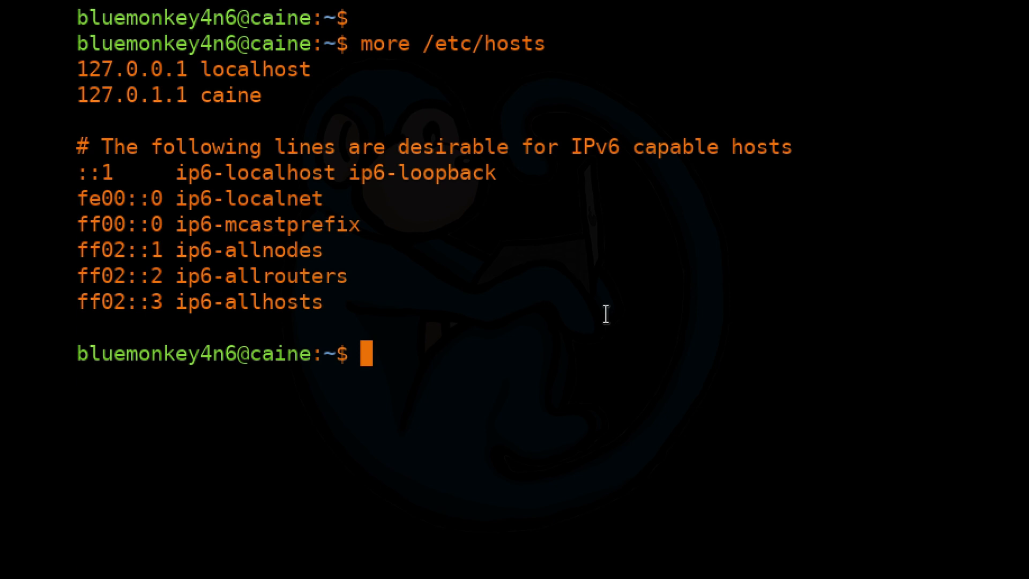
text(ping -c 4 ca)
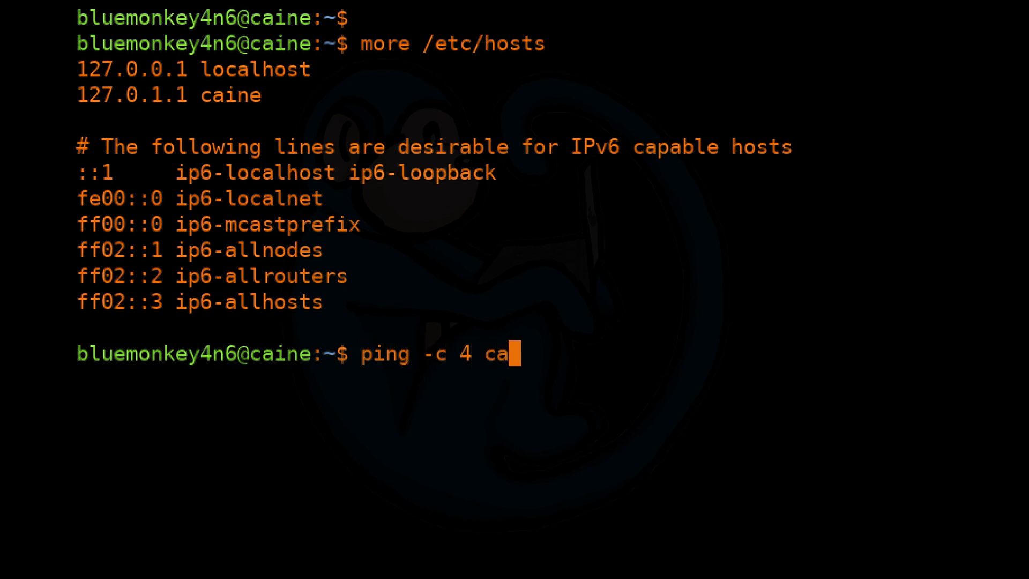
key(Return)
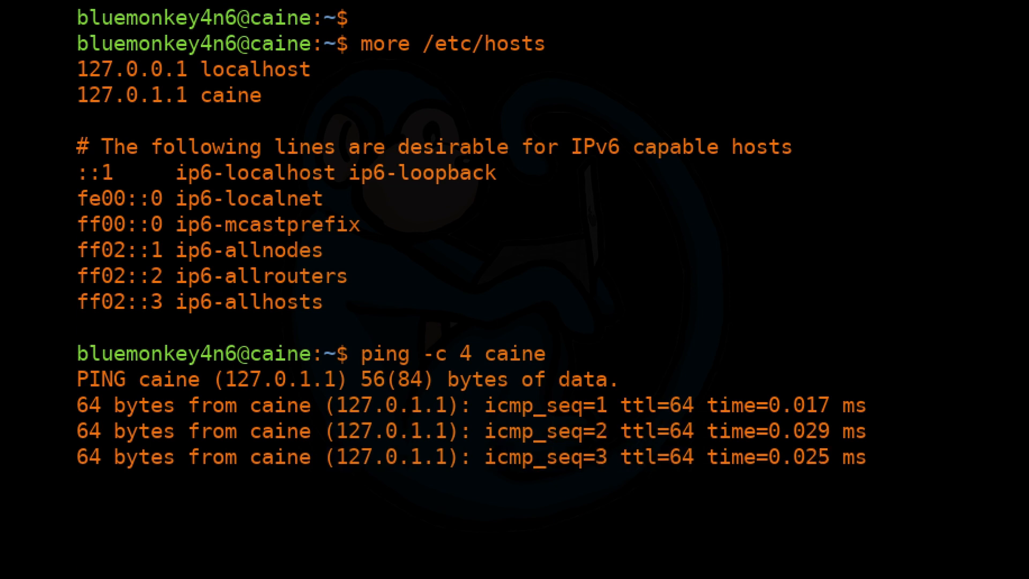
scroll(down, 3)
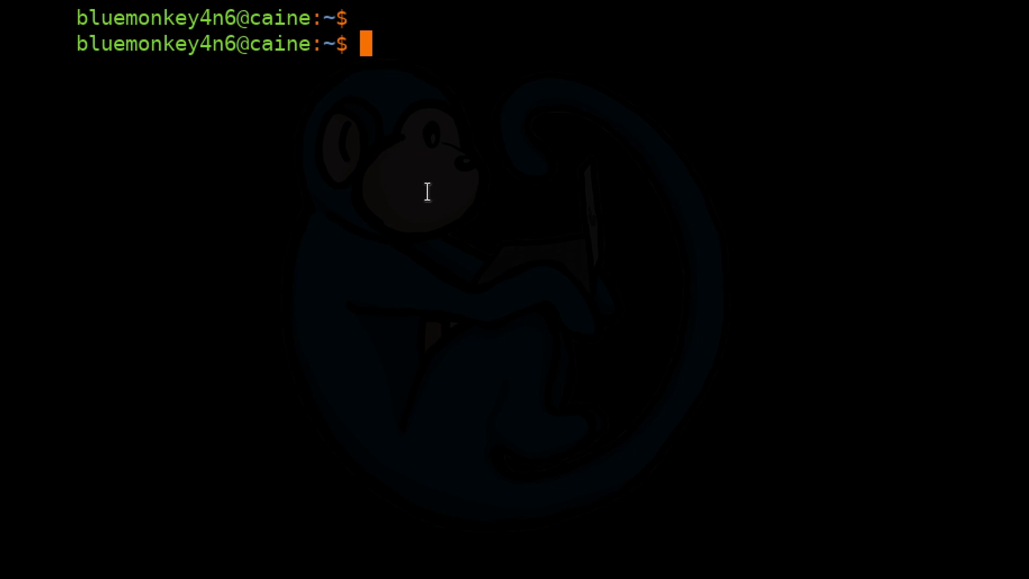
Edit /etc/hosts as root in vi
text(su)
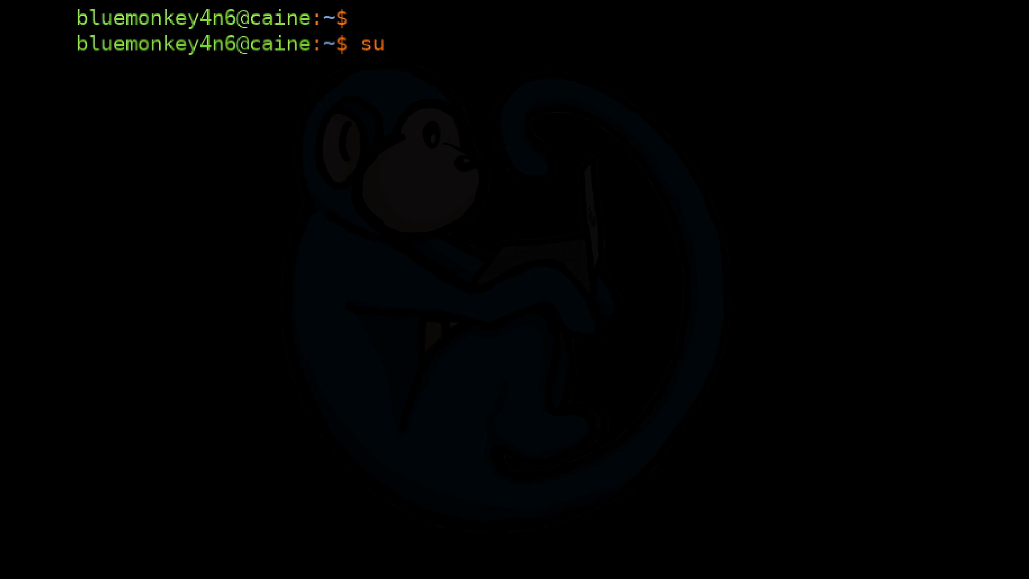
text(do vi /etc/ho)
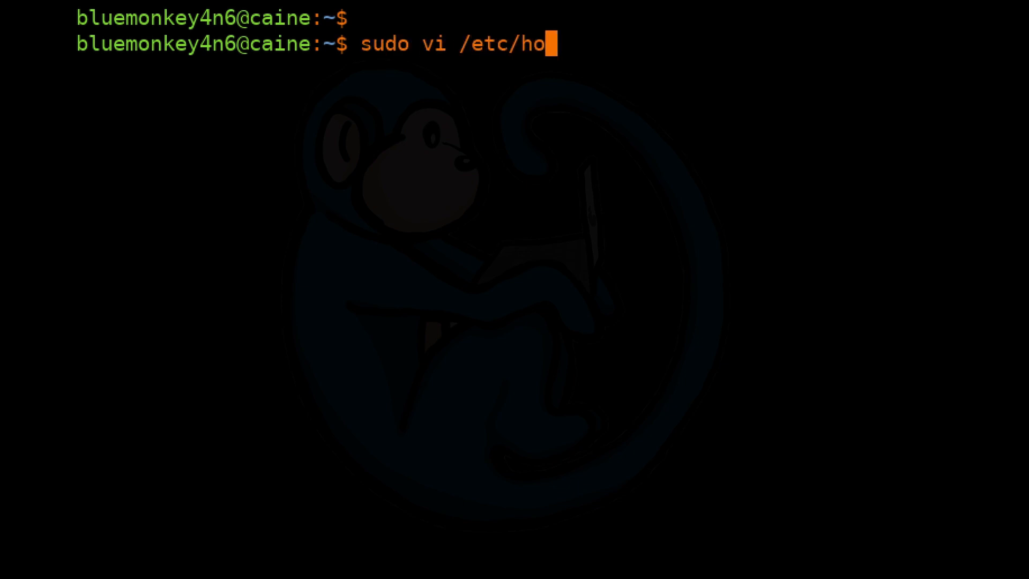
key(Return)
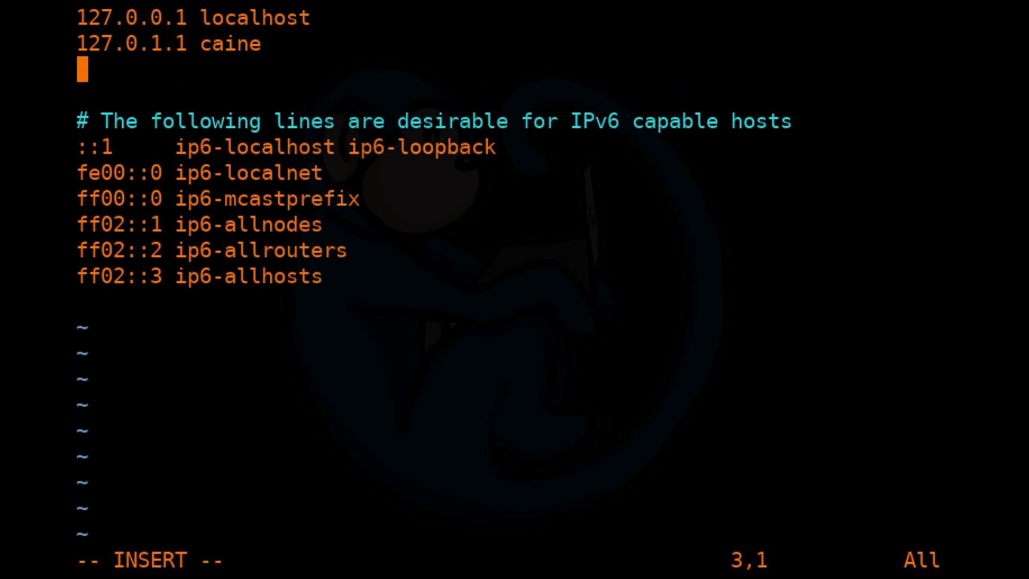
Add hosts lines mapping 10.0.2.4 to fedora and 10.0.2.17 to kali
text(10.0.2.4)
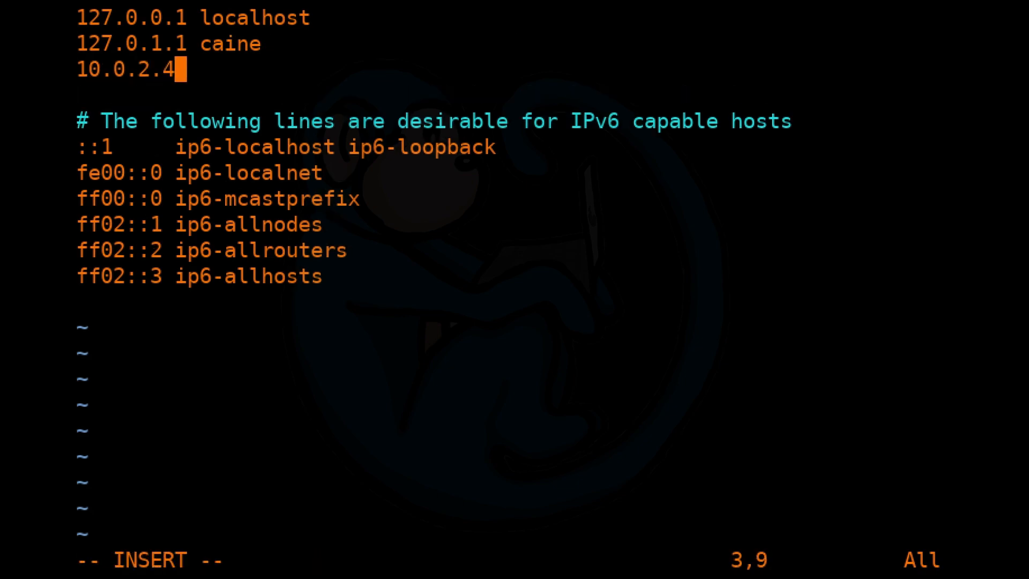
text(fe)
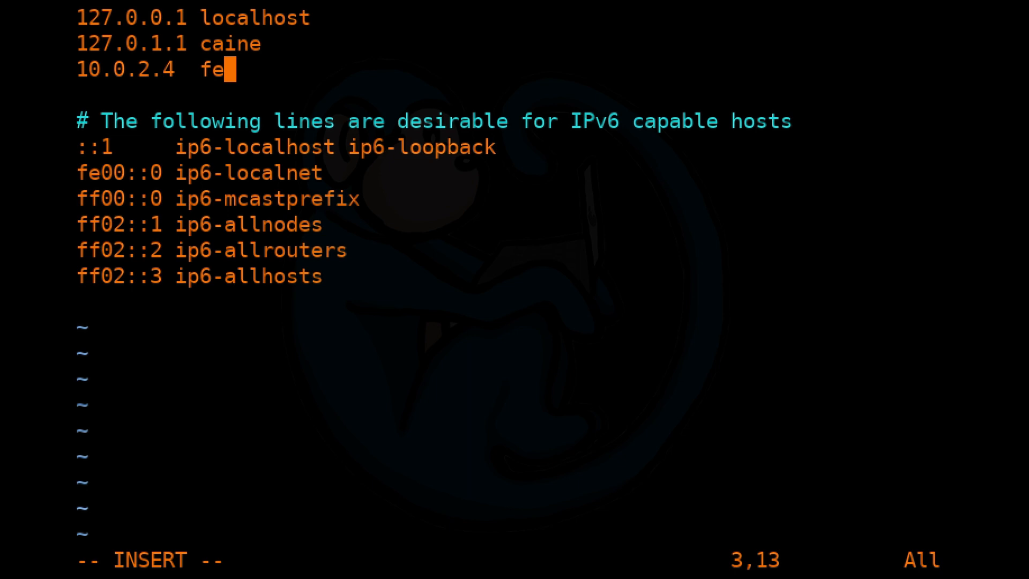
text(dora)
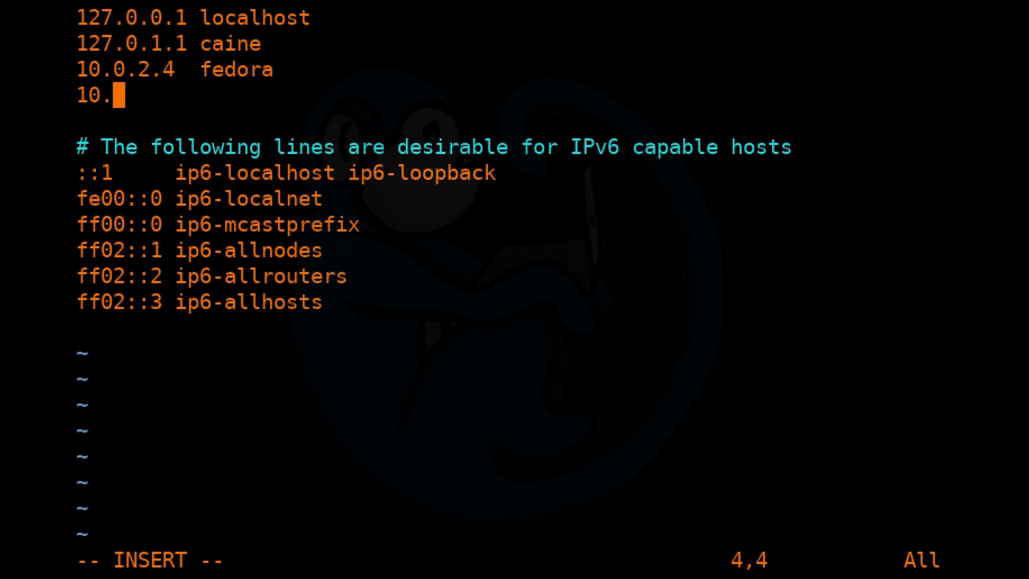
text(0.2.17)
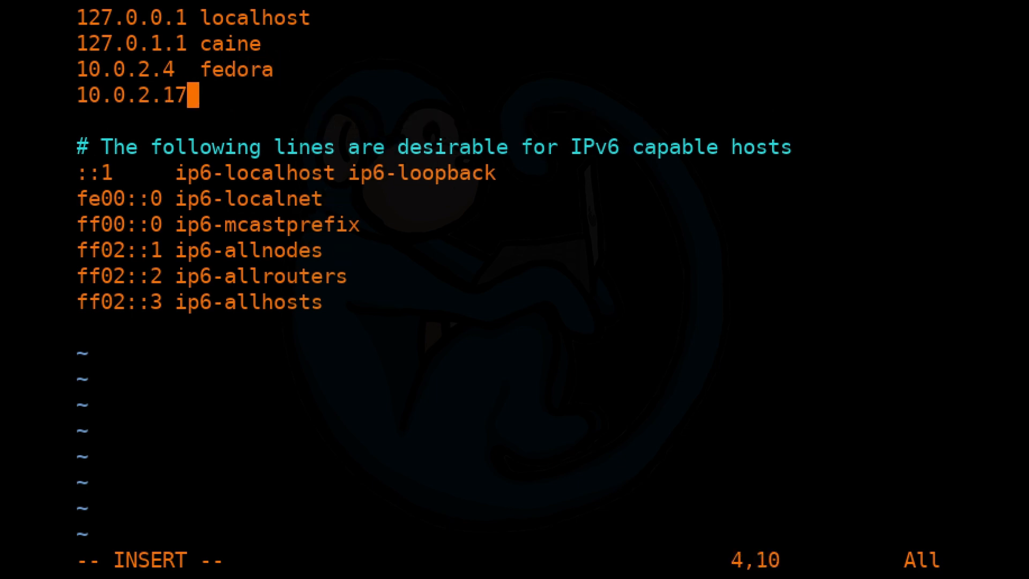
text(kal)
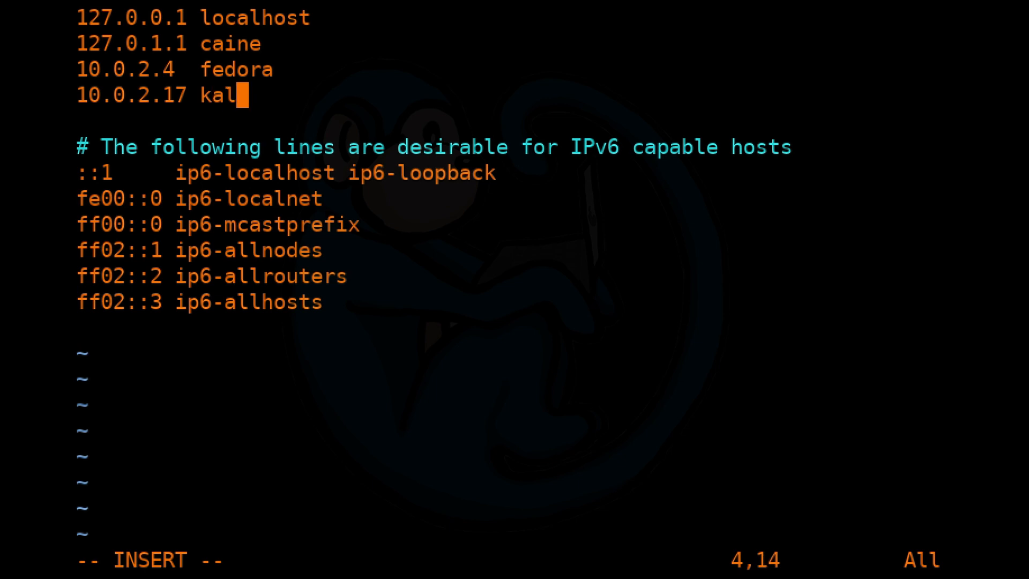
key(Escape)
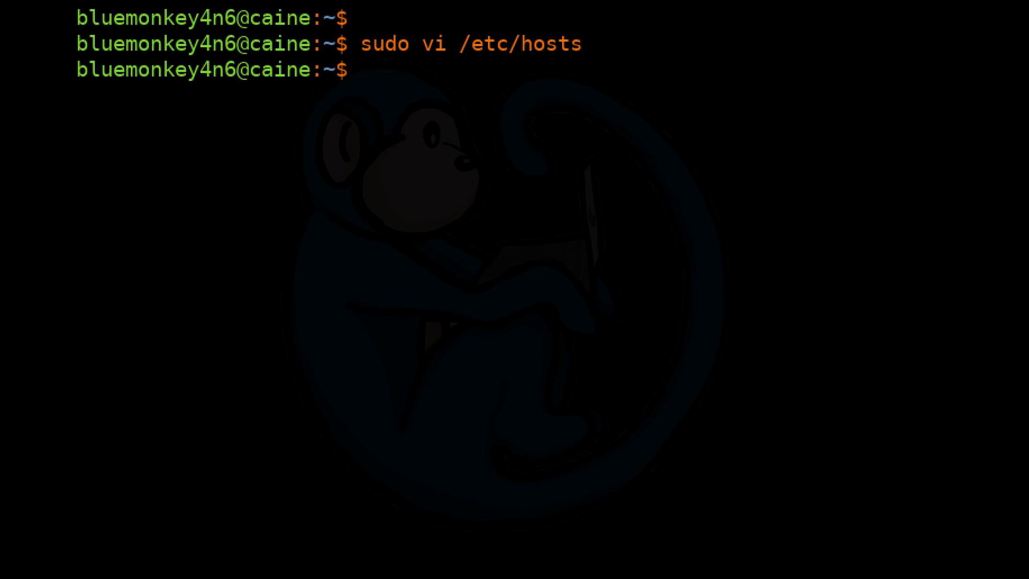
Ping kali by name four times to test the new hosts entry
text(ping -c)
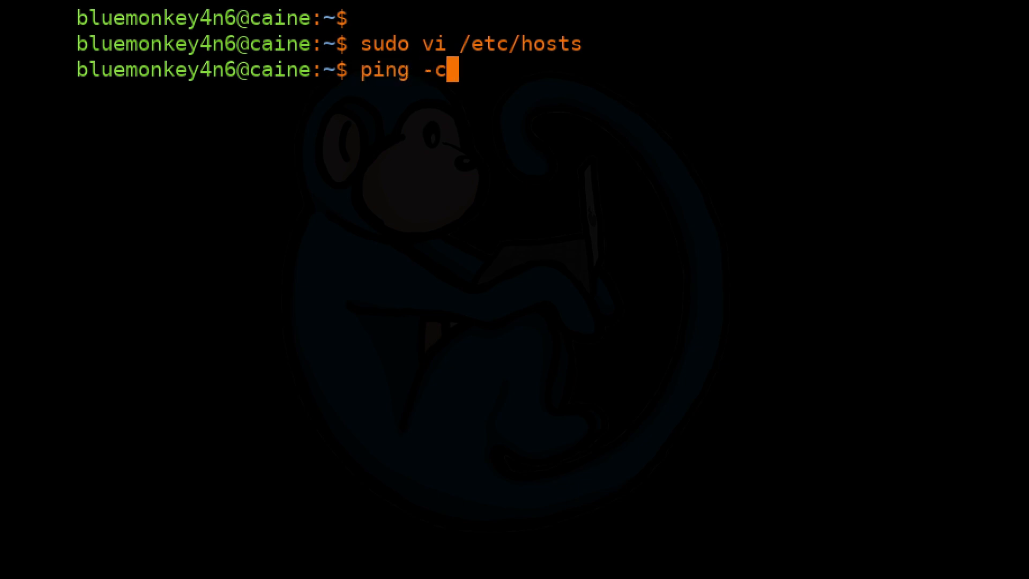
text(4 kali)
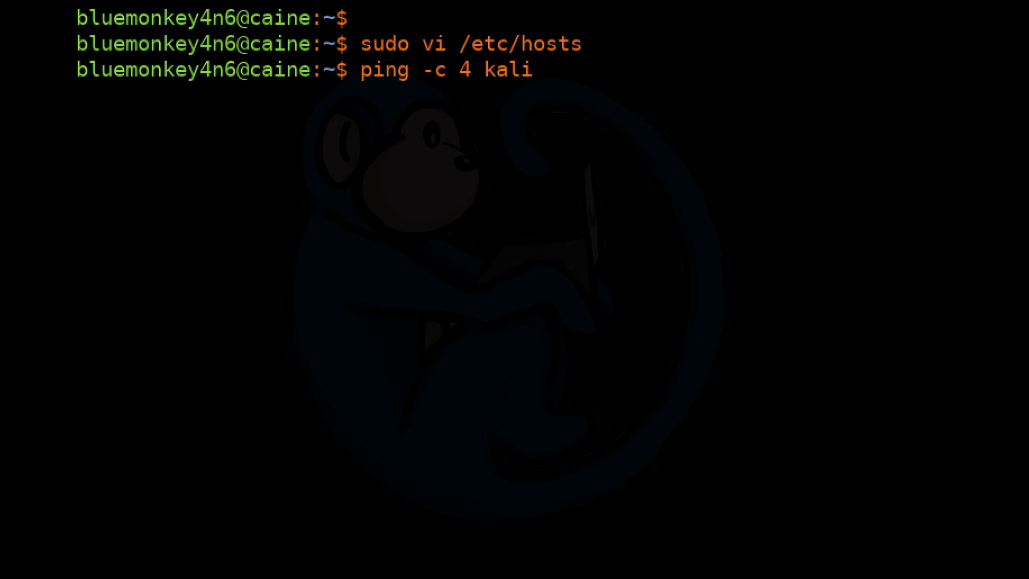
key(Return)
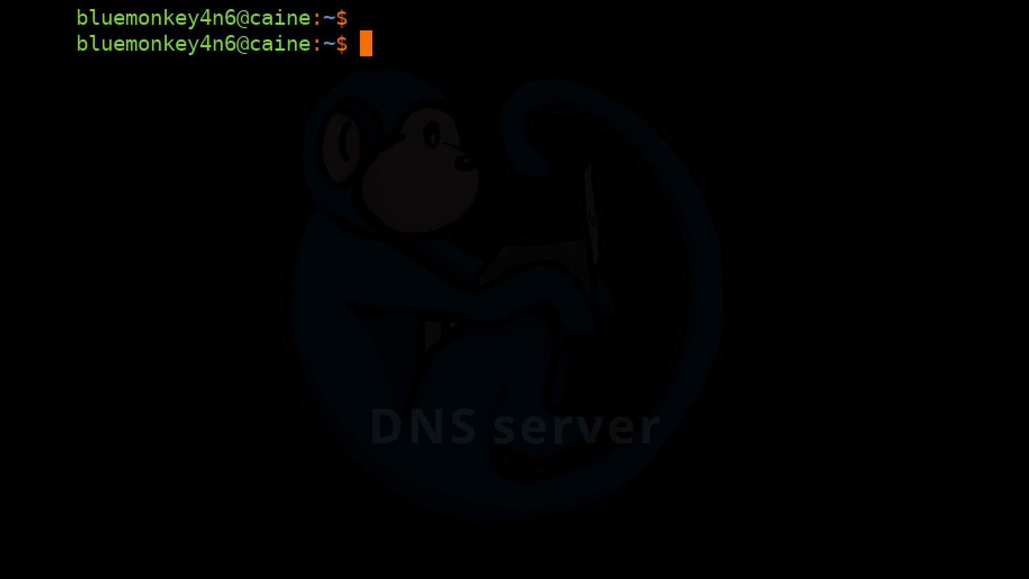
mouse_move(427, 191)
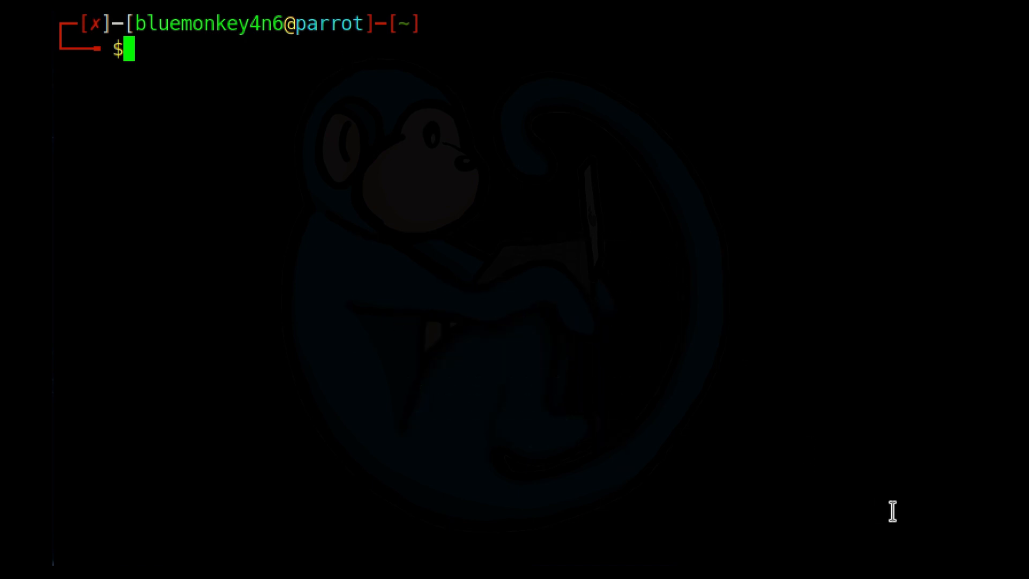
Check systemctl status of dnsmasq and find it inactive
text(sudo systemctl)
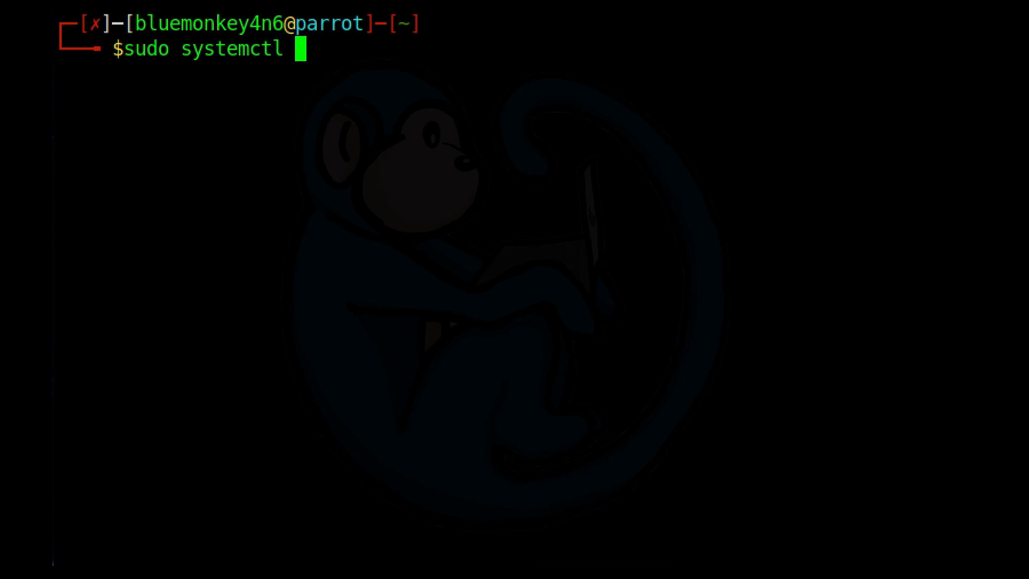
text(status dnsmasq)
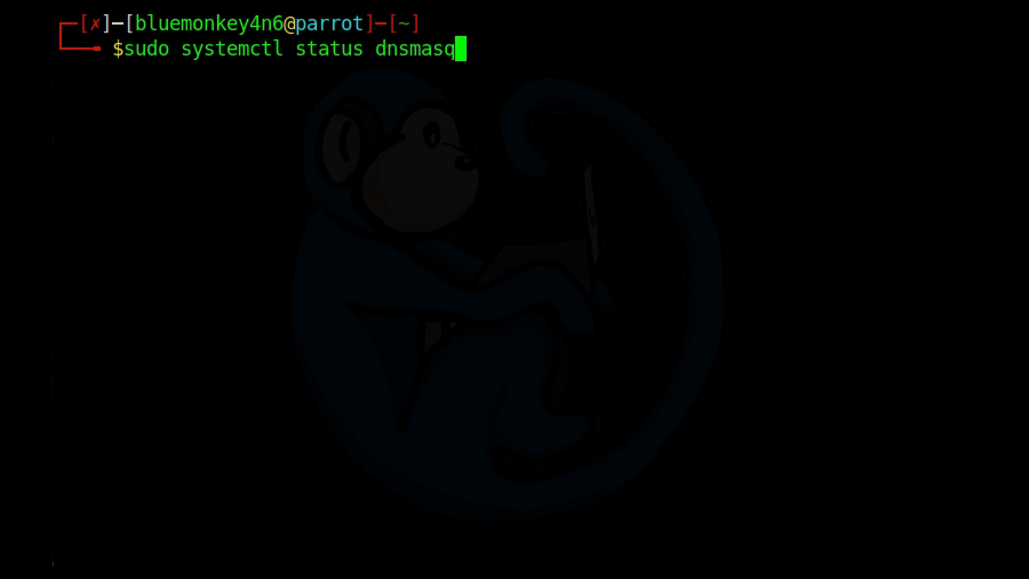
key(Return)
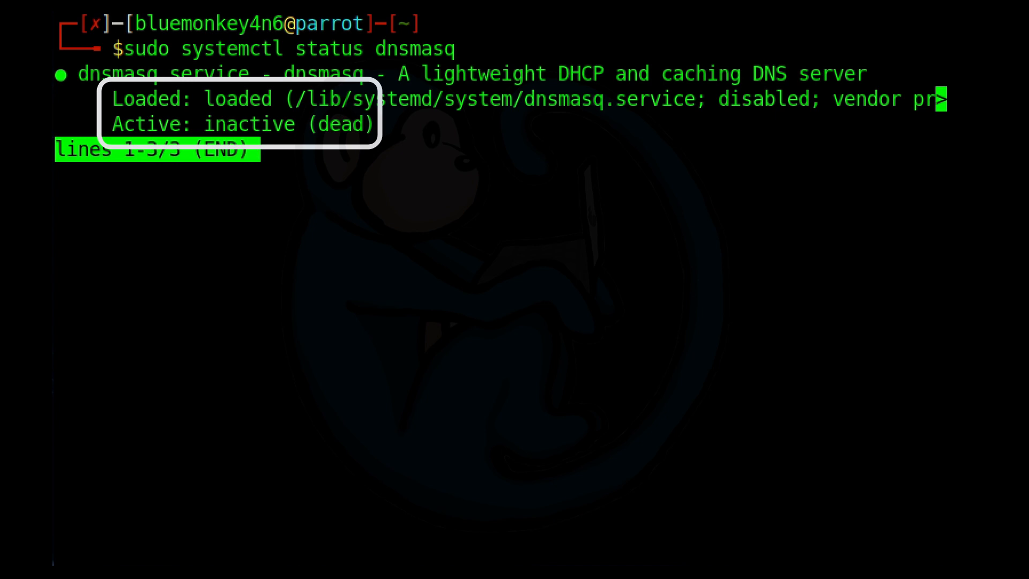
key(q)
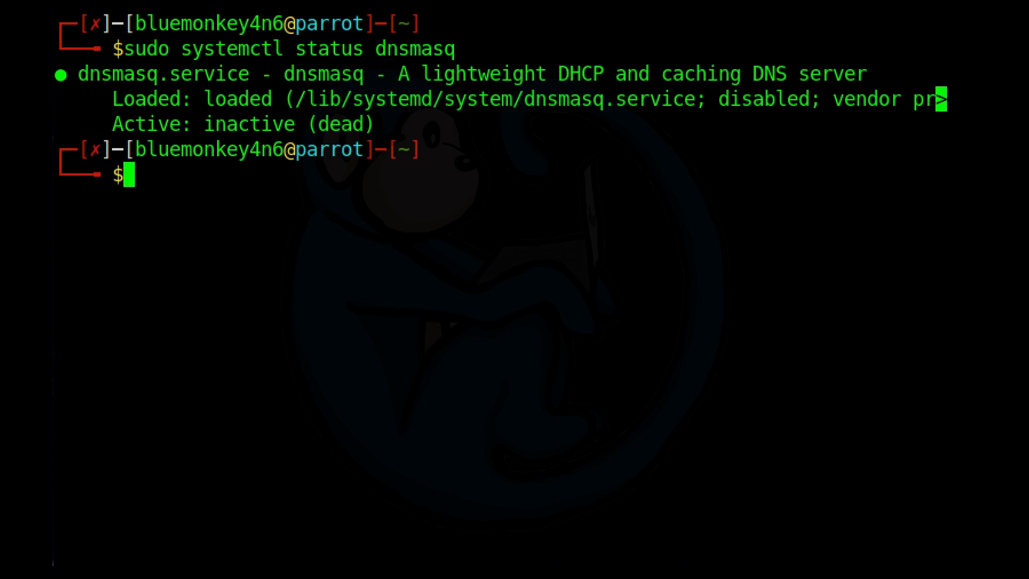
Start dnsmasq with systemctl and confirm its status now shows active (running)
text(sudo systemctl star)
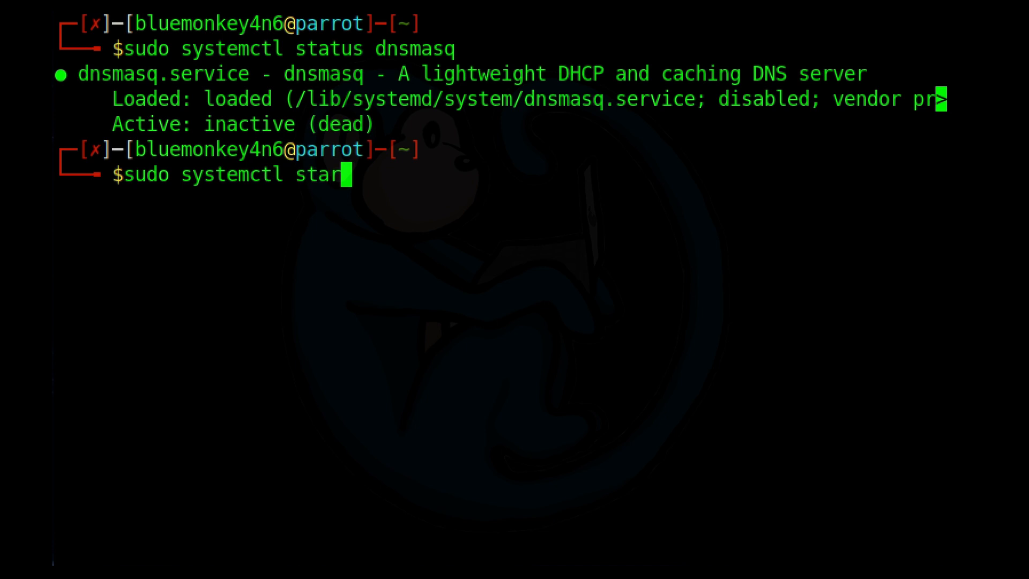
key(Return)
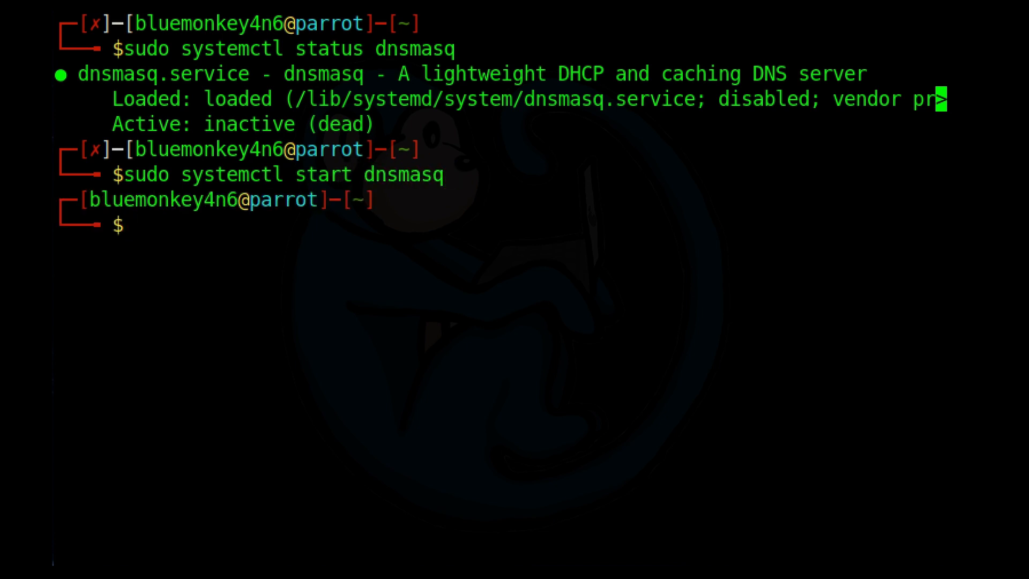
text(sudo systemctl status dnsmasq)
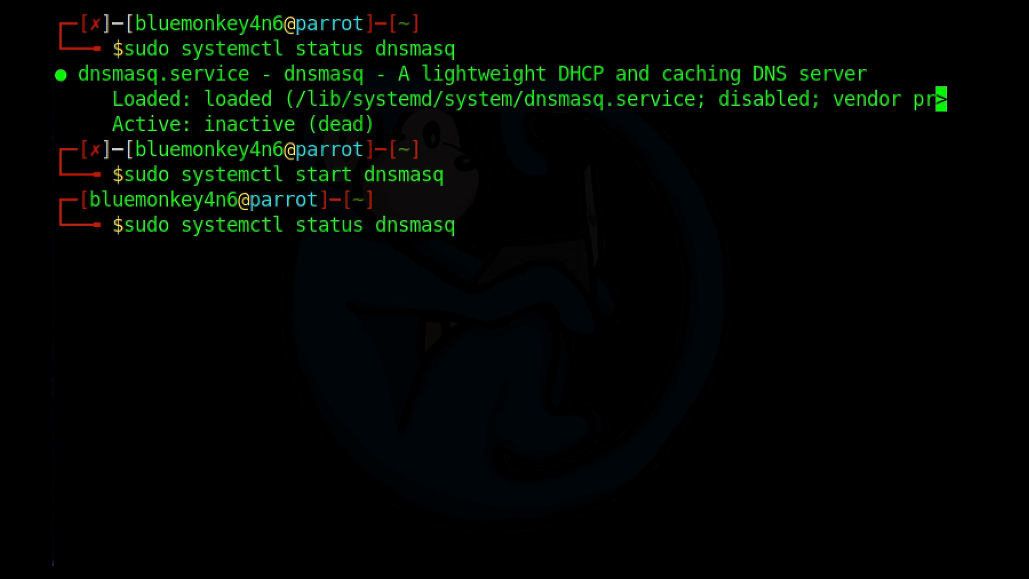
key(Return)
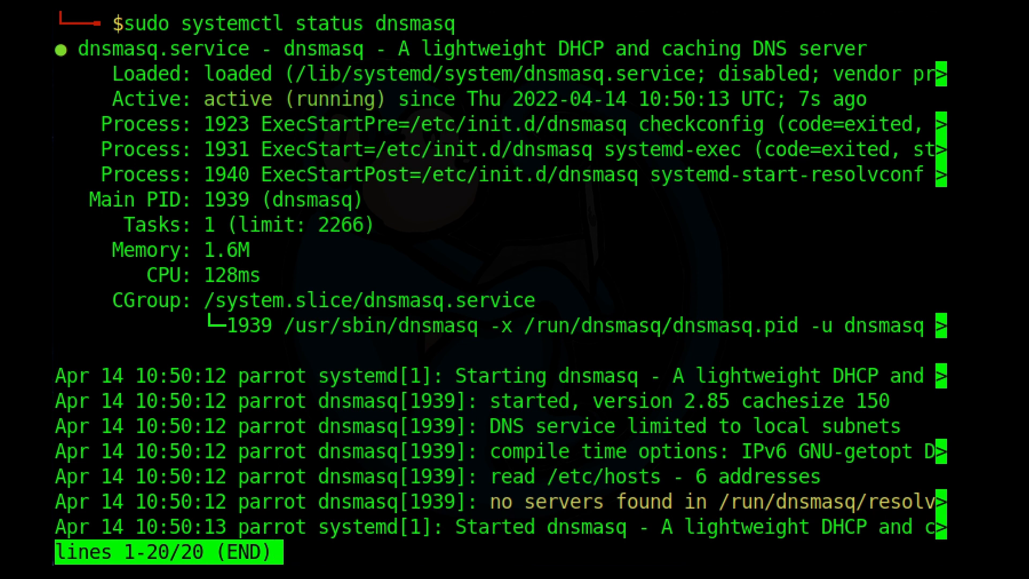
key(q)
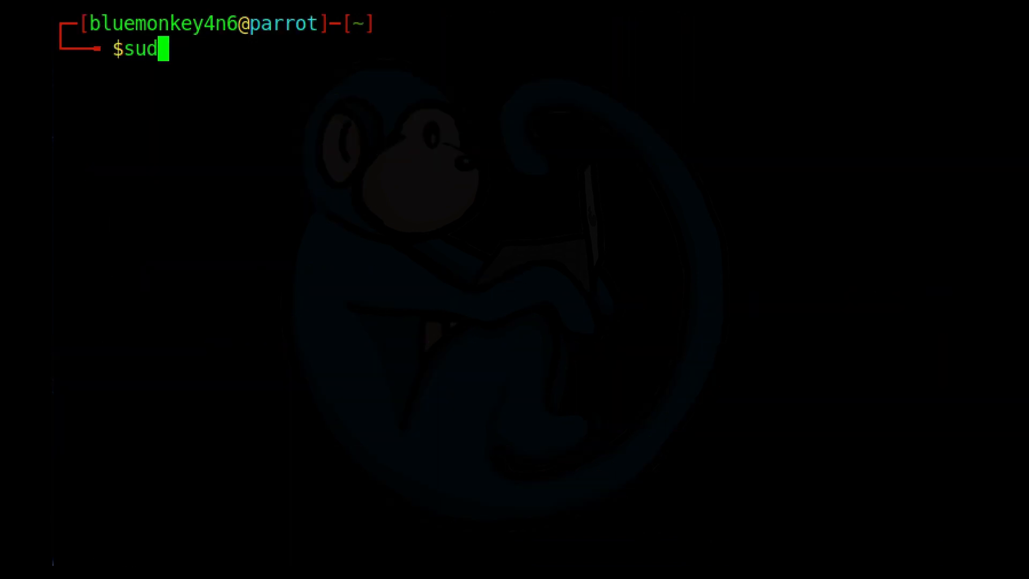
Run sudo netstat -4lntp and see dnsmasq listening on 0.0.0.0:53, then begin a sudo vi /etc/hosts command
text(o netstat -)
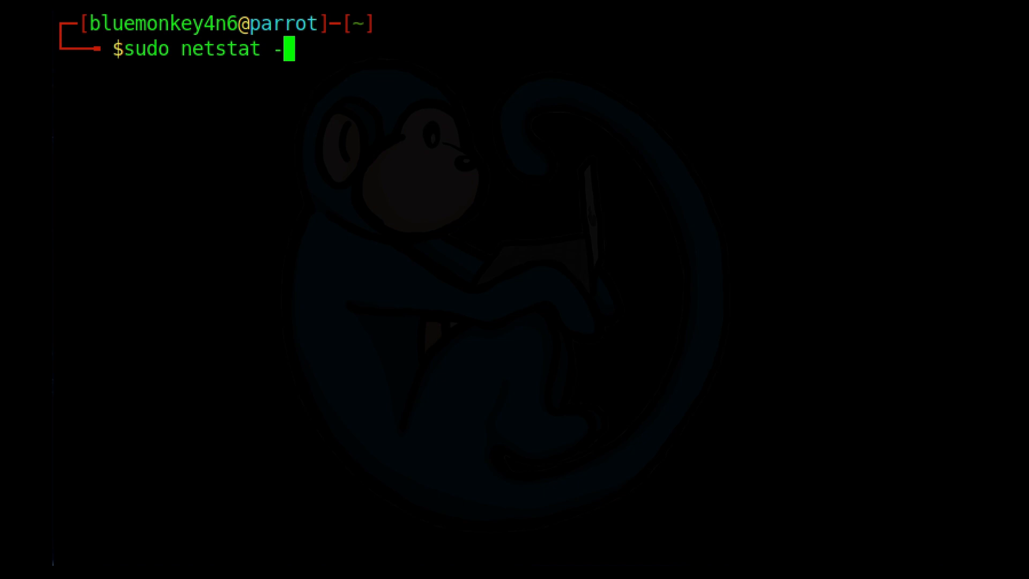
key(Return)
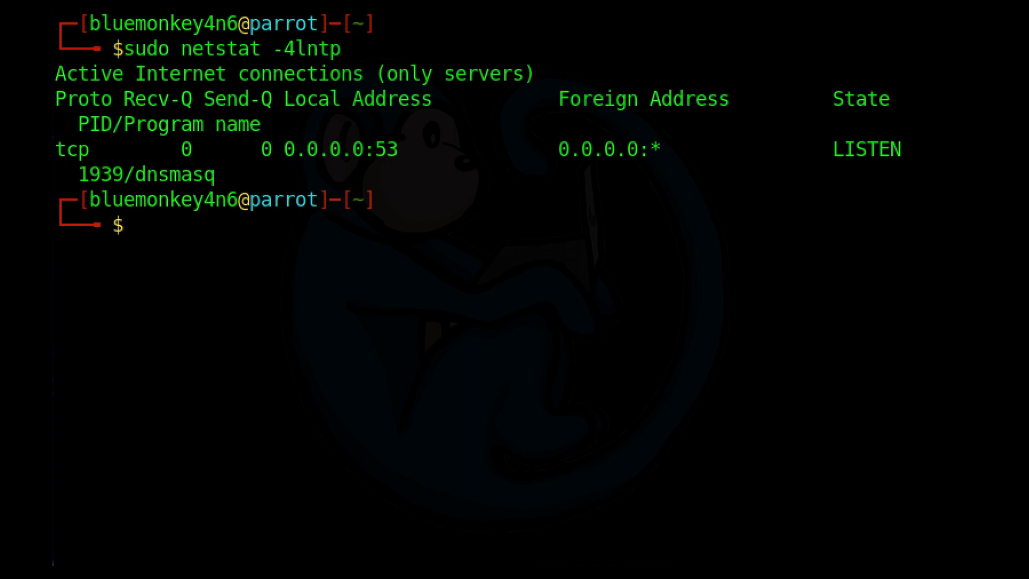
text(sudo v)
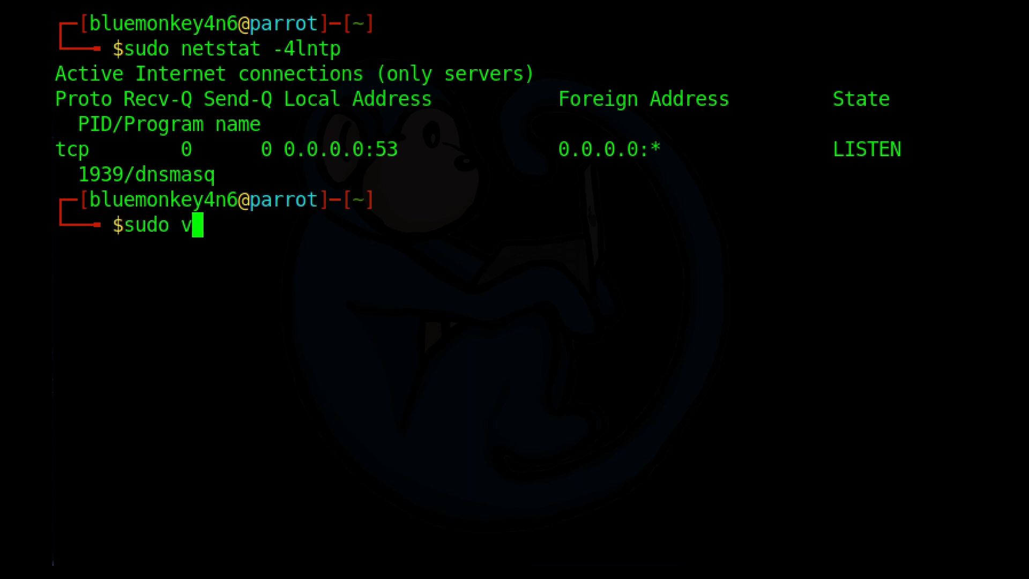
text(i /etc/hosts)
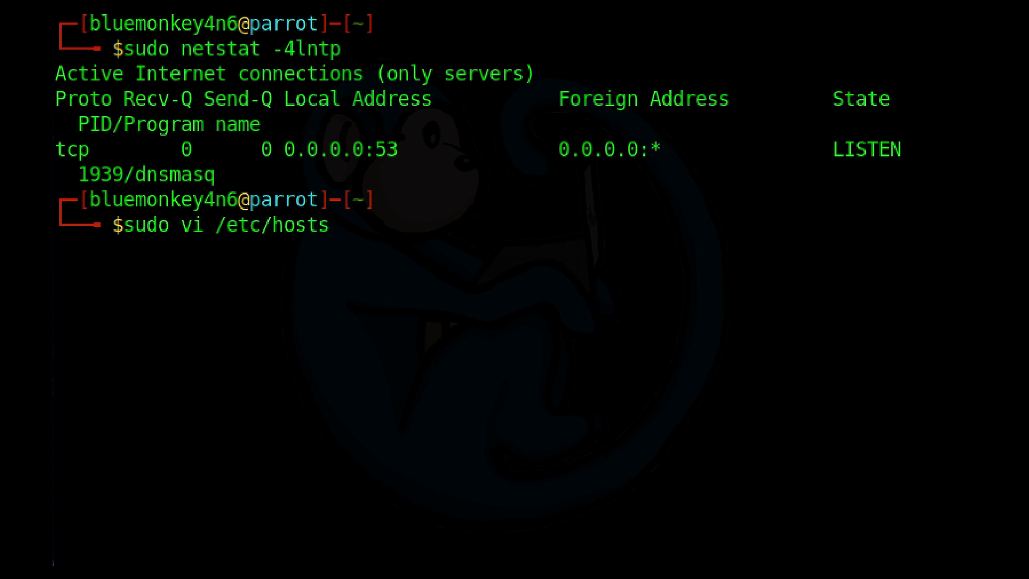
In vi, add the line '10.0.2.17 kali k3' to /etc/hosts and save with :wq
key(Return)
text(1)
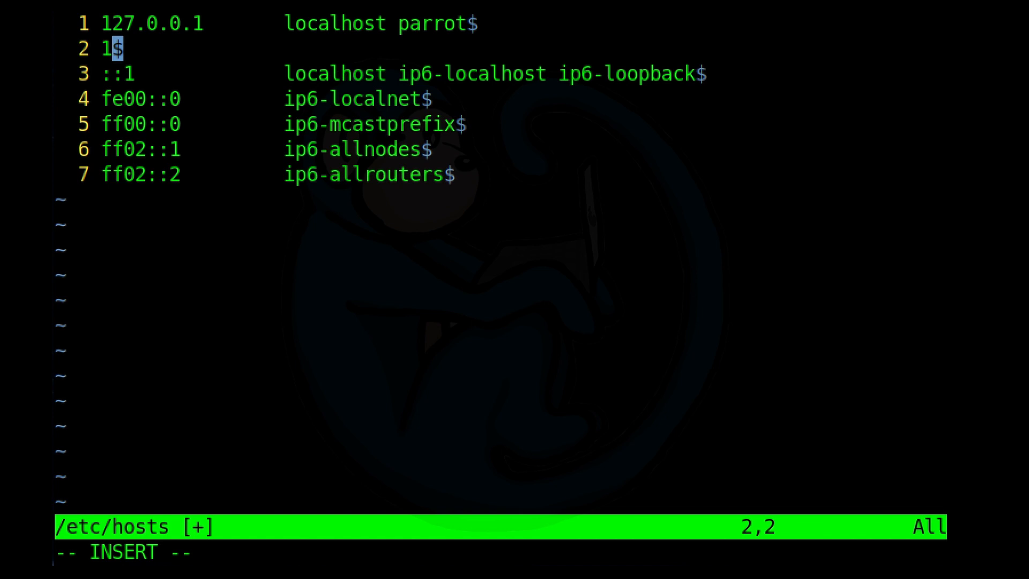
text(0.0.2.17)
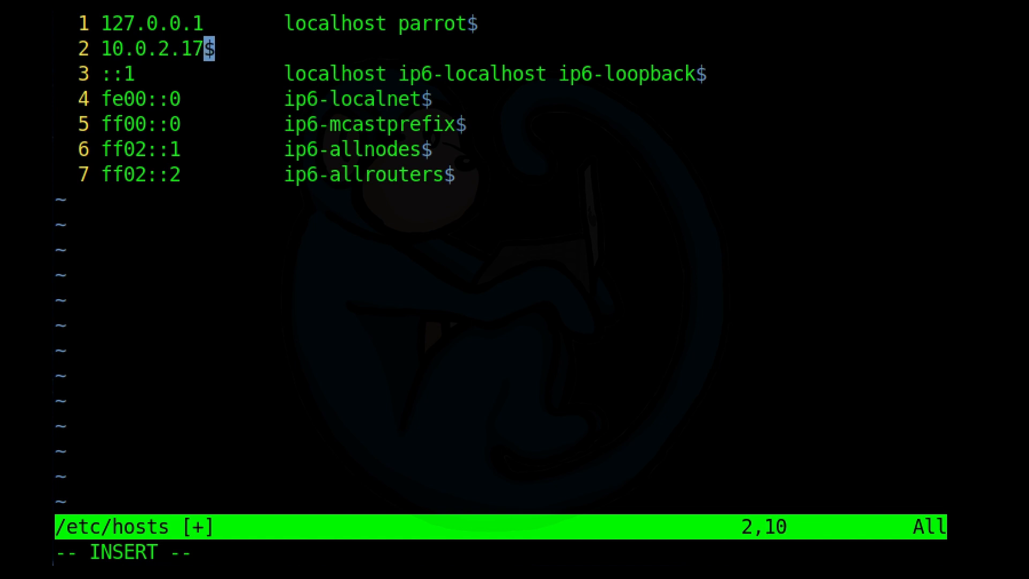
text(+++++++)
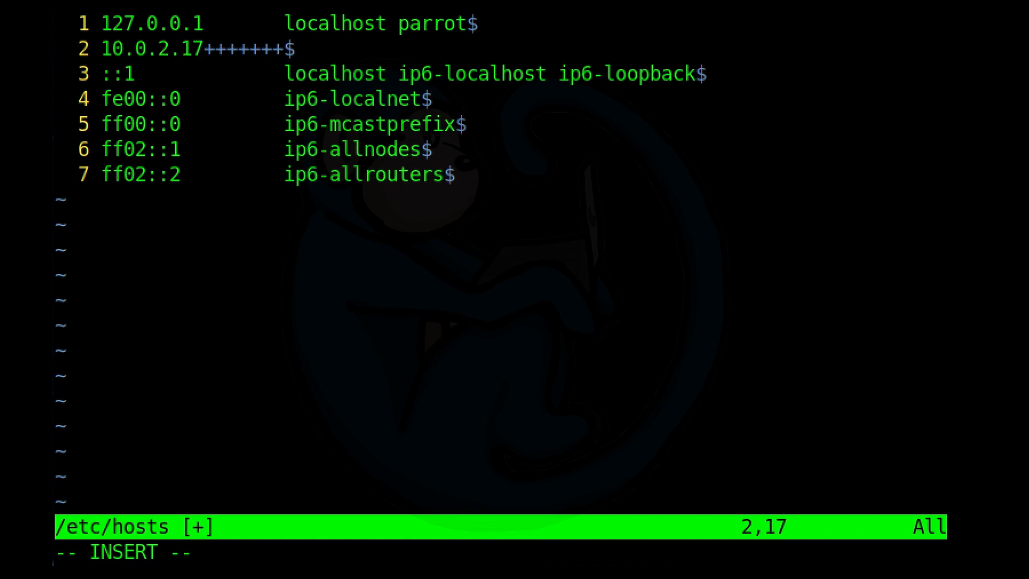
text(kali)
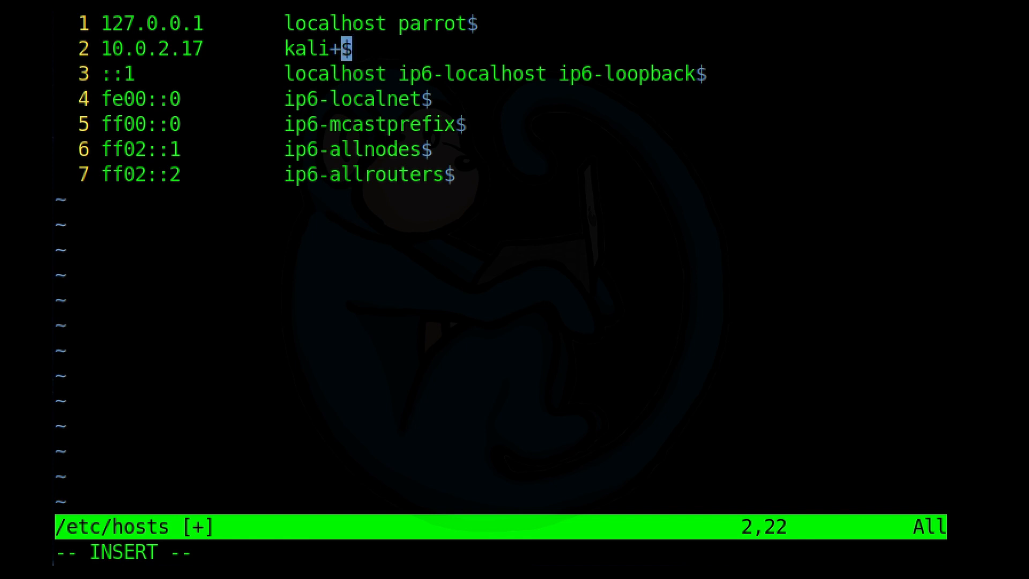
text(k3)
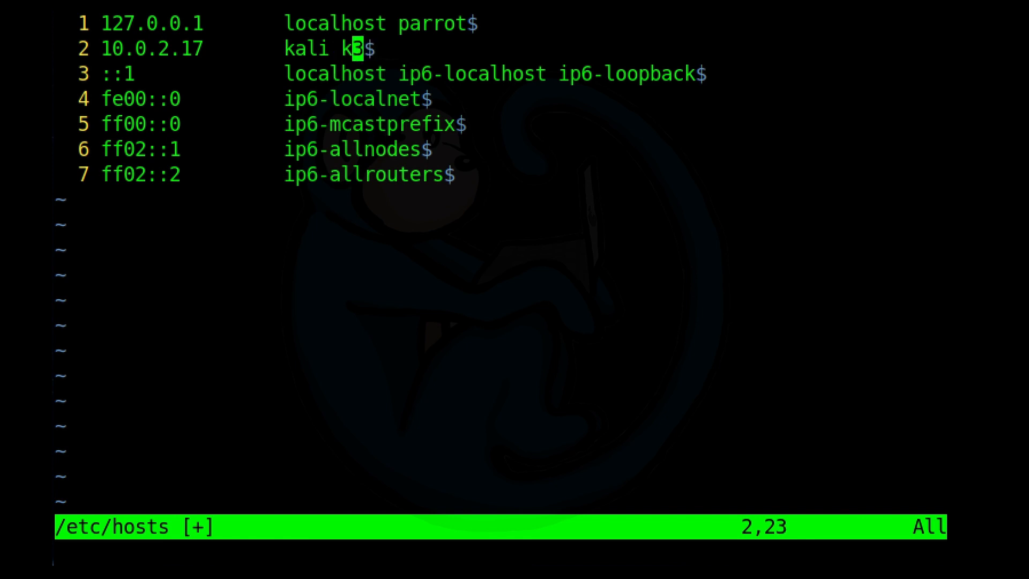
text(:wq)
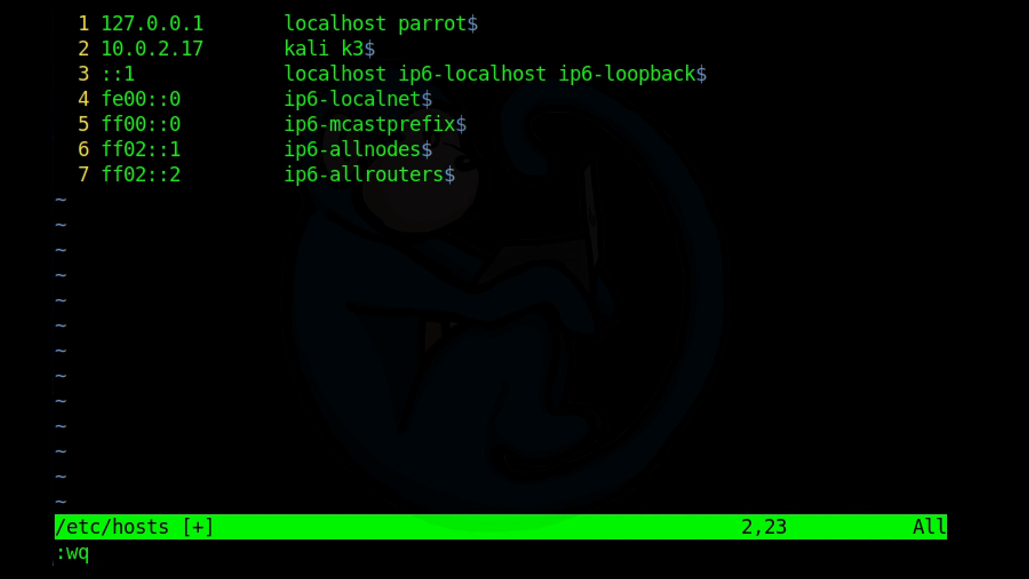
key(Return)
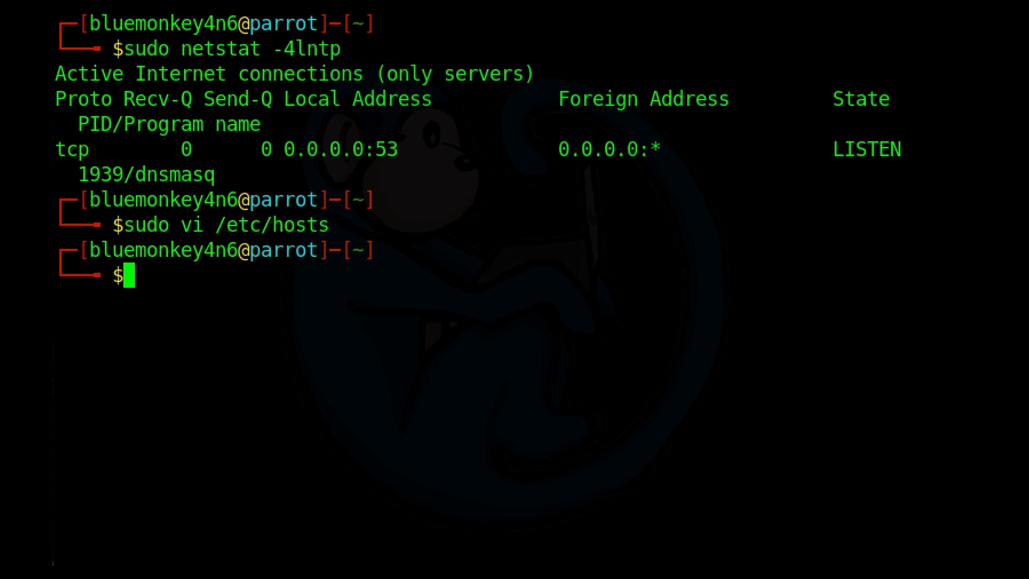
Ping k3 four times from Parrot and see it resolve to 10.0.2.17 with 0% loss
text(ping -c 4 k3)
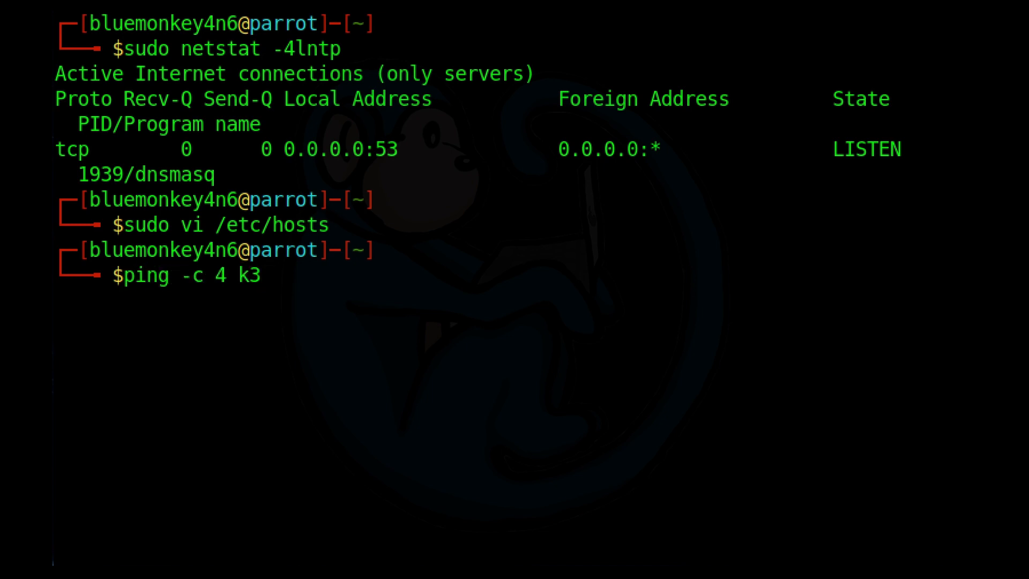
key(Return)
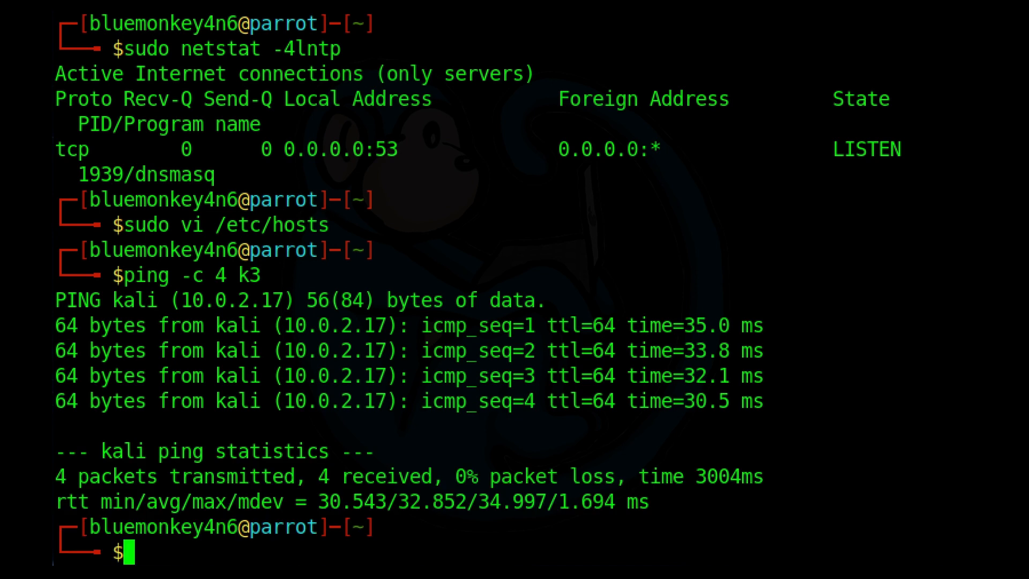
mouse_move(823, 433)
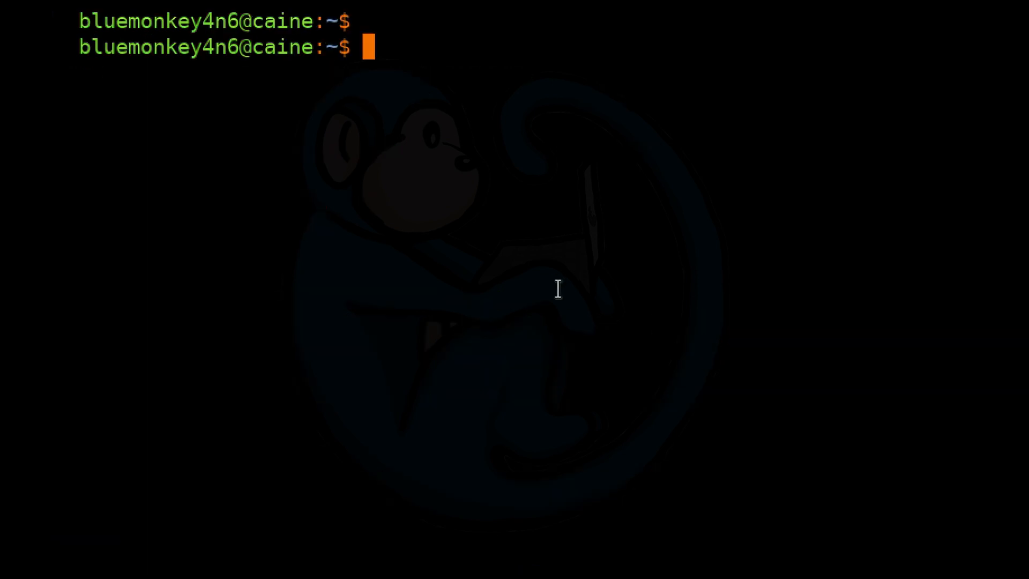
Ping k3 from CAINE and get 'Name or service not known'
text(ping)
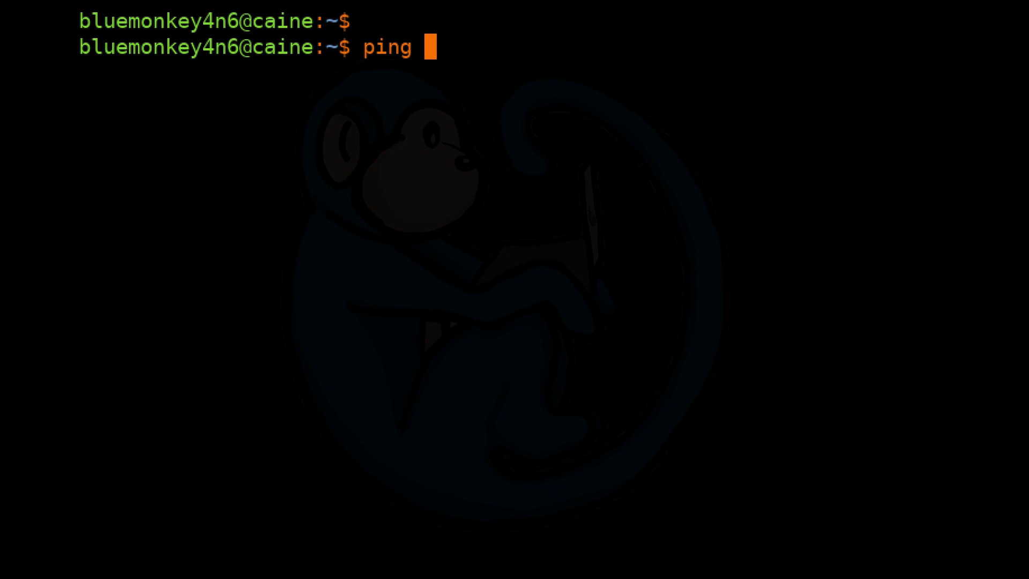
text(-c 4)
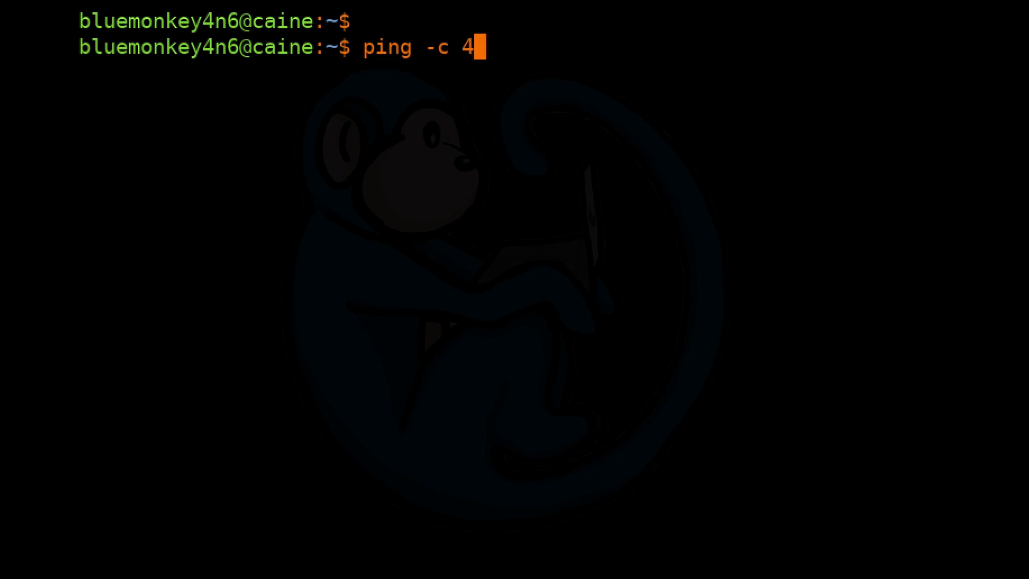
key(Return)
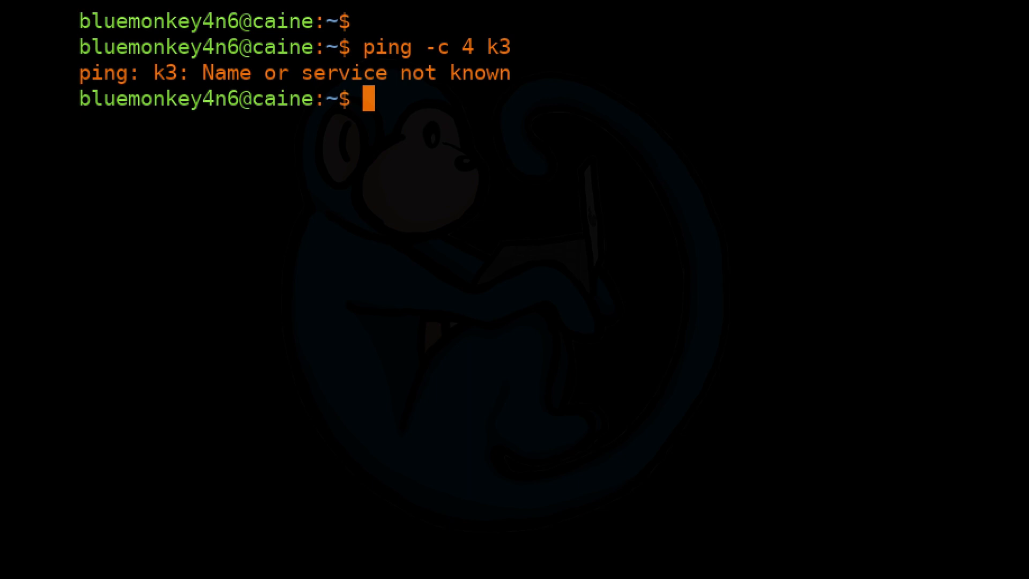
List /etc/resolv.conf with ls -l to see it links to systemd's stub-resolv.conf
text(ls -l)
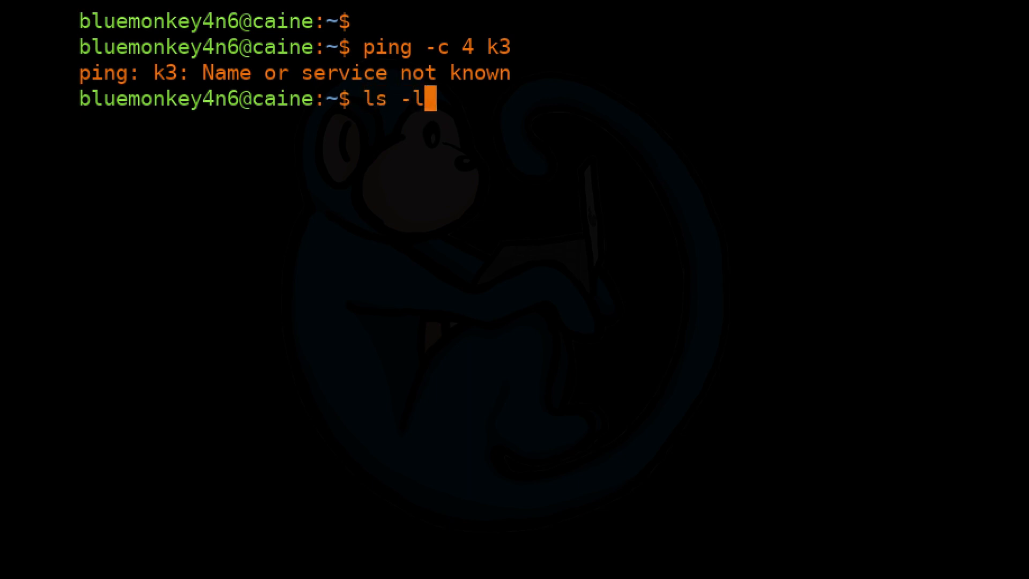
text(/etc/resolv)
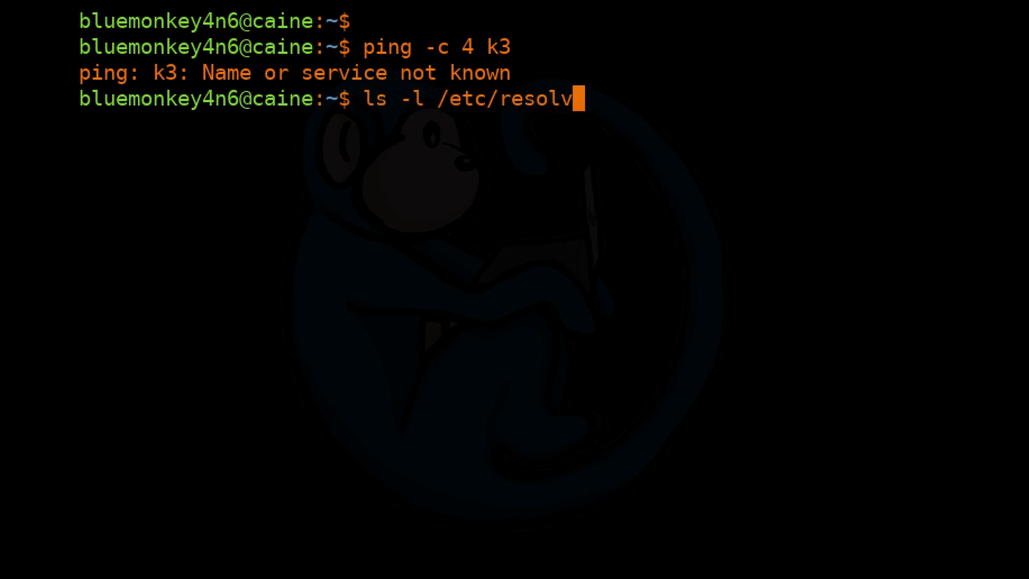
key(Return)
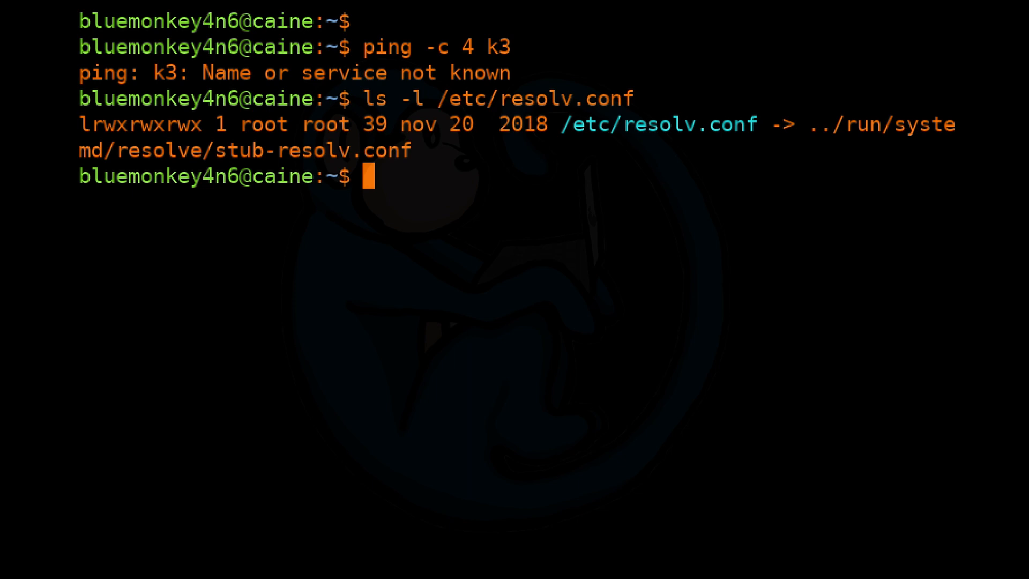
Create /etc/resolv.conf.local as root in vi
text(sudo vi)
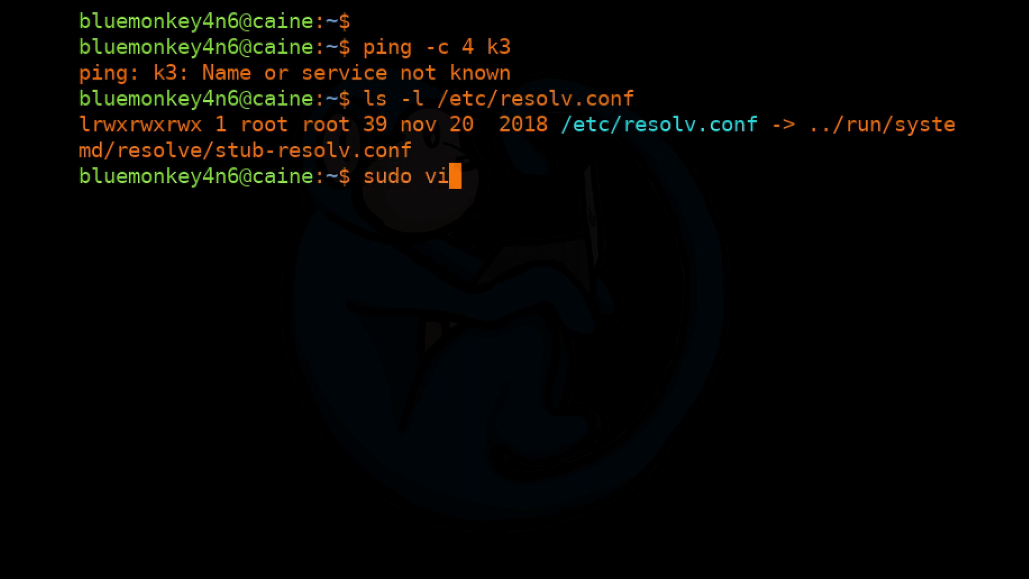
text(/etc/resolv)
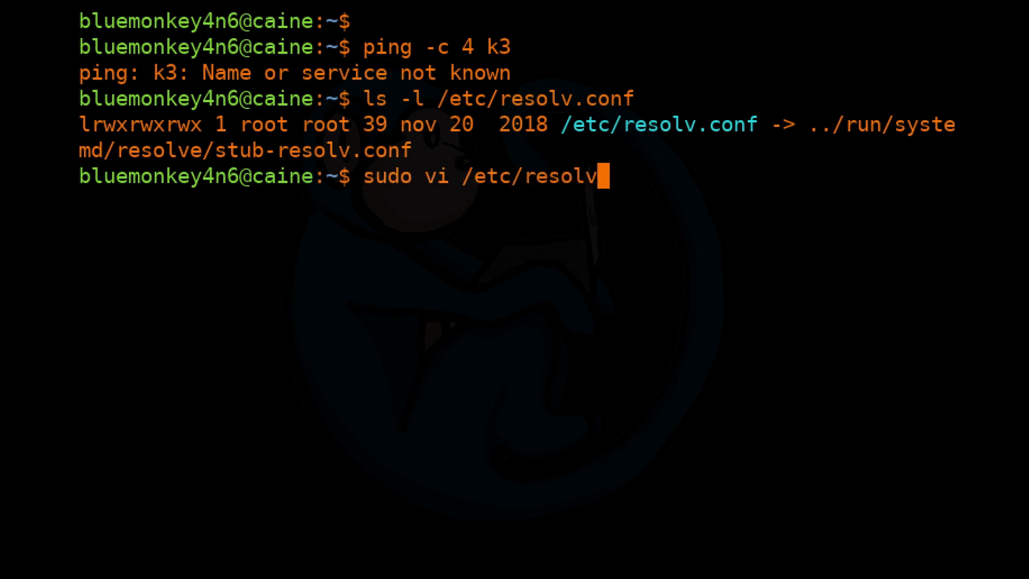
text(.conf.local)
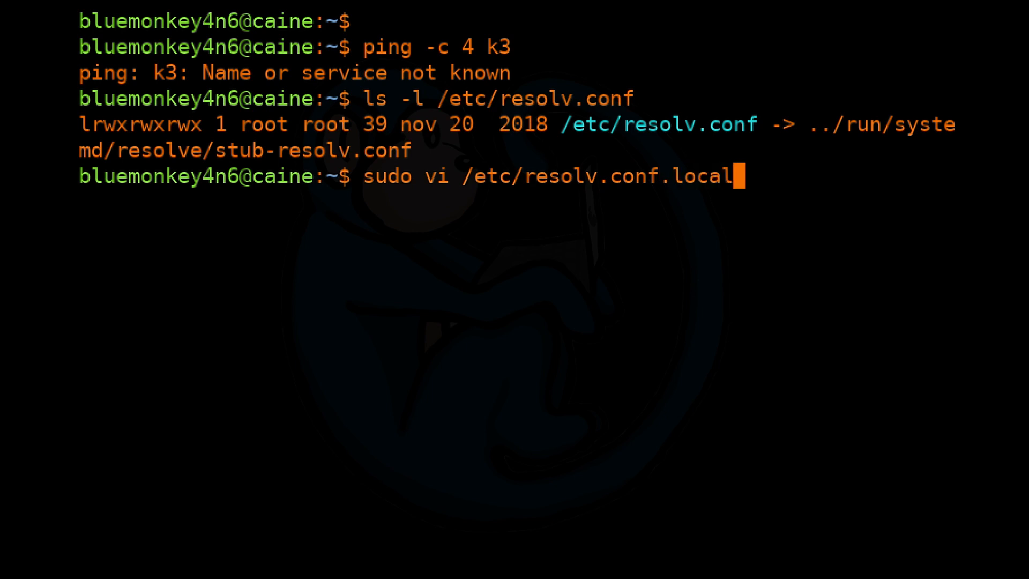
key(Return)
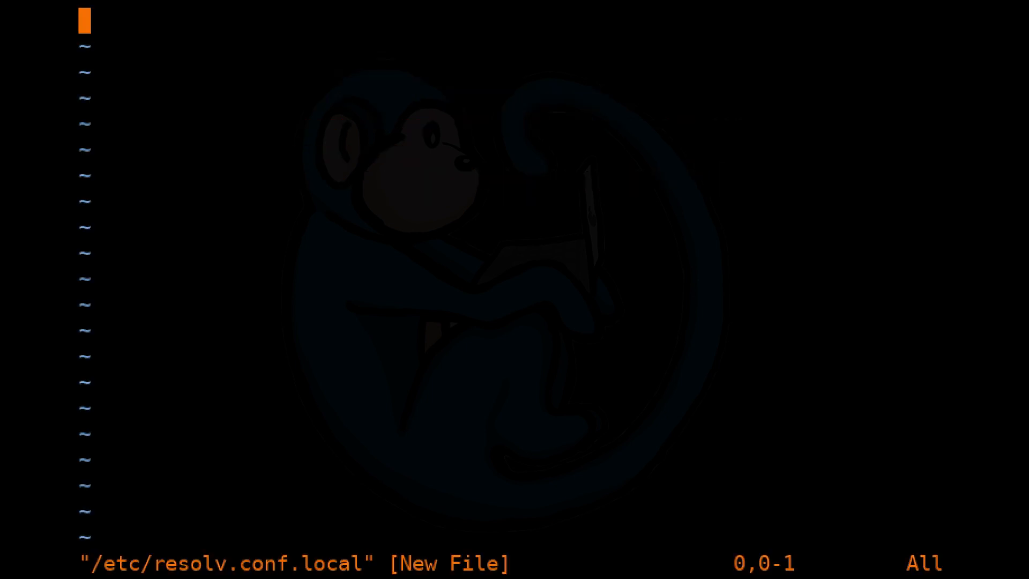
Write the single line 'nameserver 10.0.2.11', then save and quit the editor
text(names)
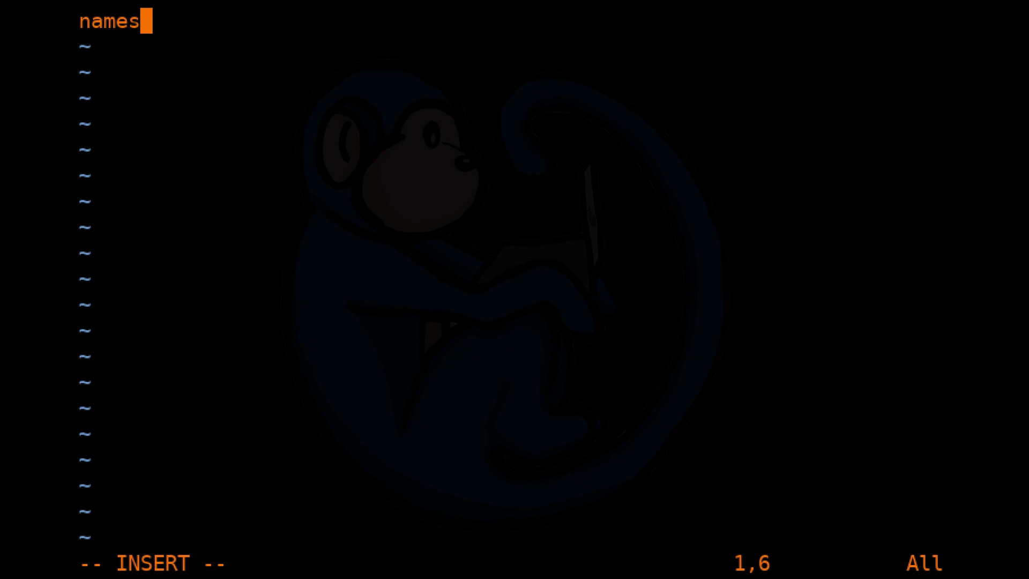
text(erver 10.0.2.)
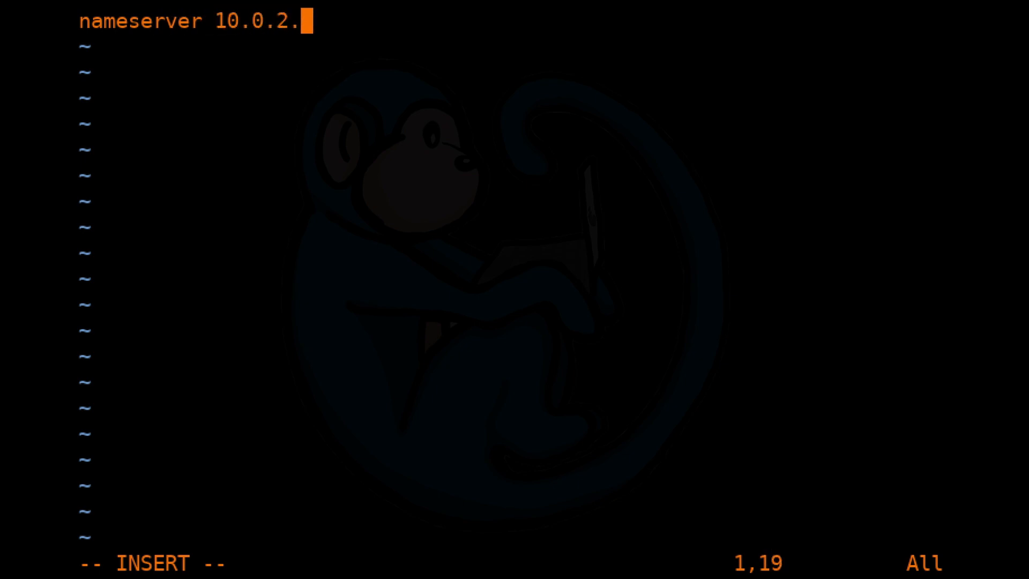
text(11)
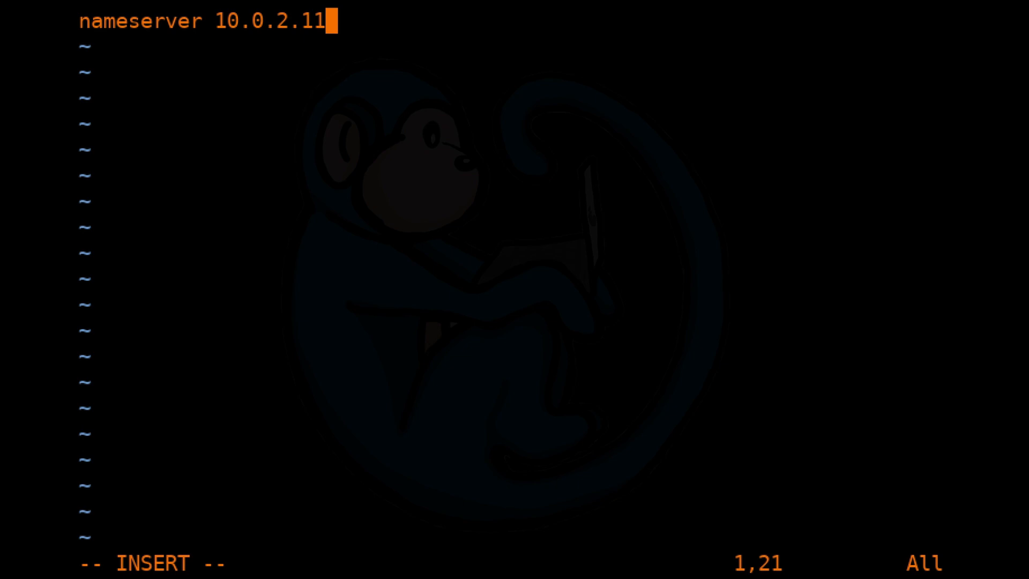
key(Escape)
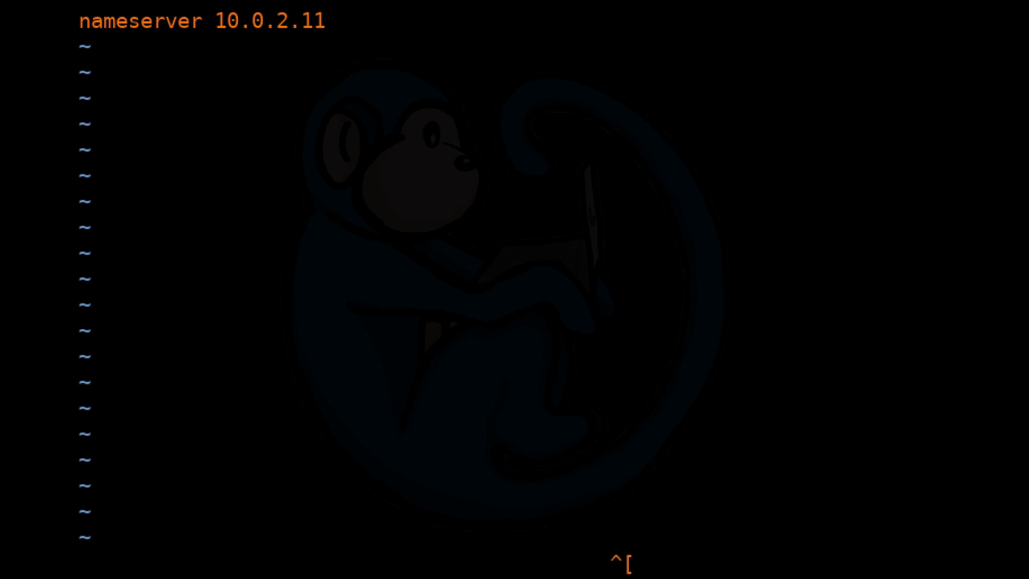
key(Escape)
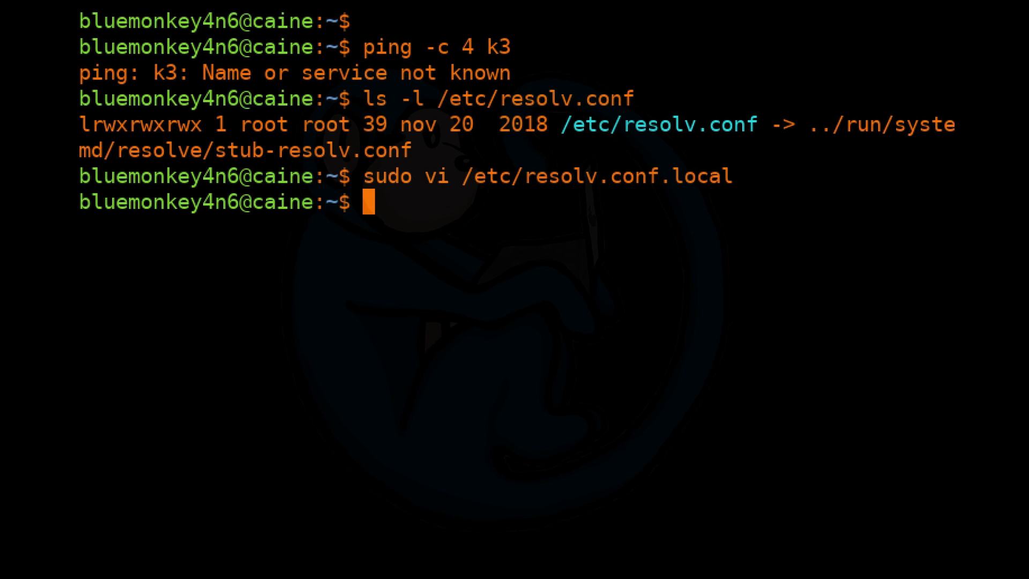
Remove the existing /etc/resolv.conf with sudo rm
text(su)
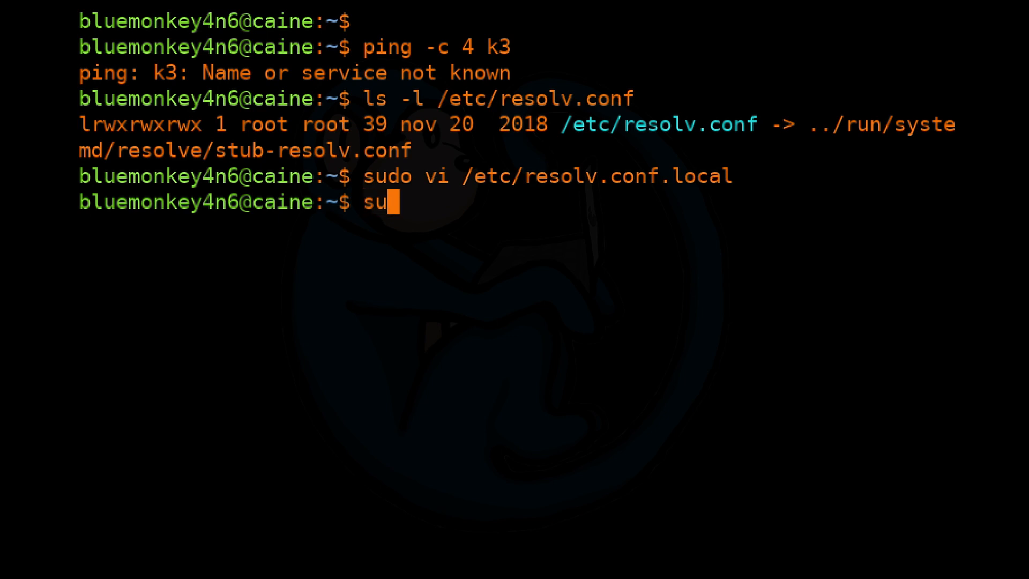
text(do rm /etc/res)
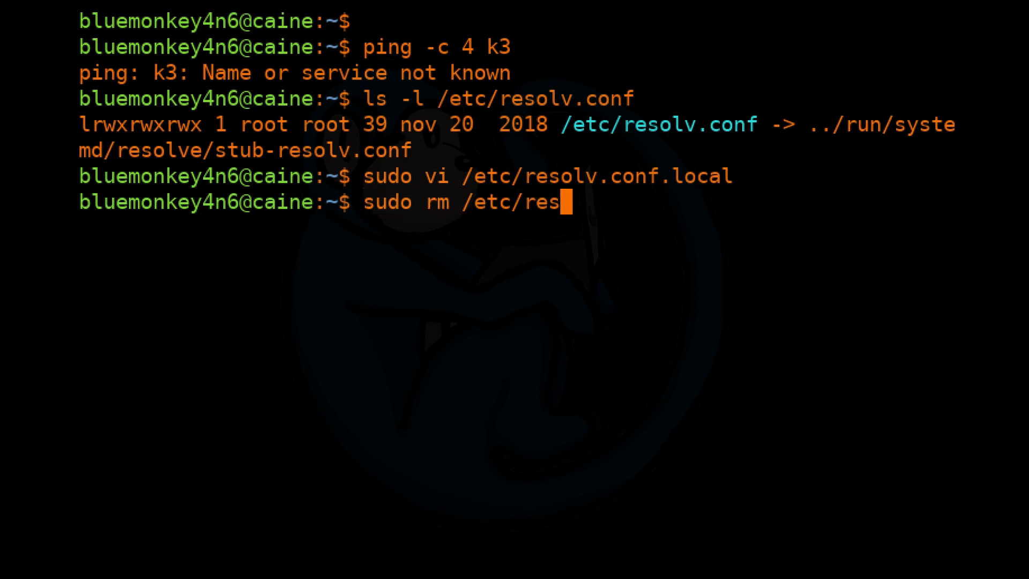
key(Return)
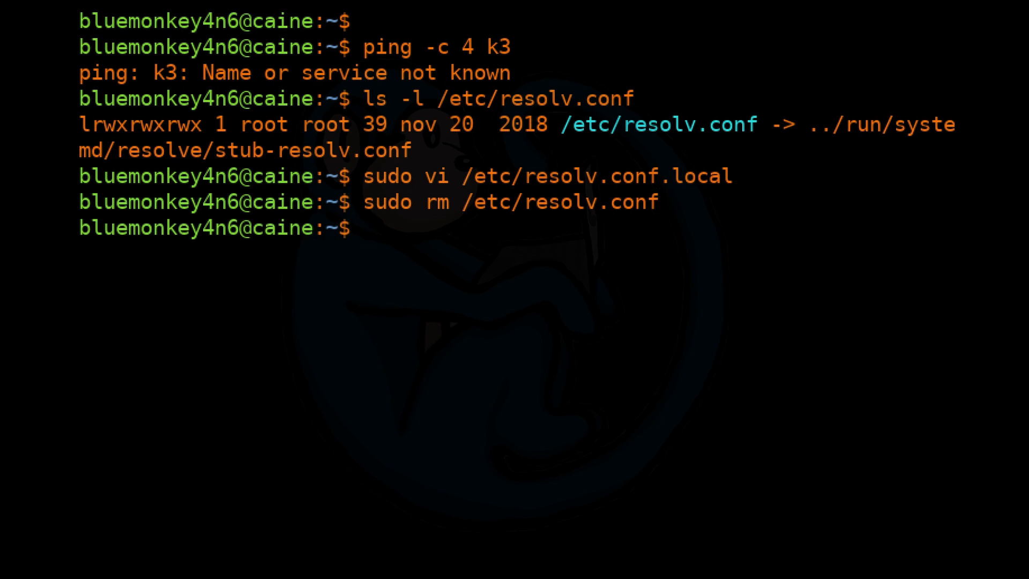
Create a symlink /etc/resolv.conf pointing to /etc/resolv.conf.local with sudo ln -s
text(sudo ln)
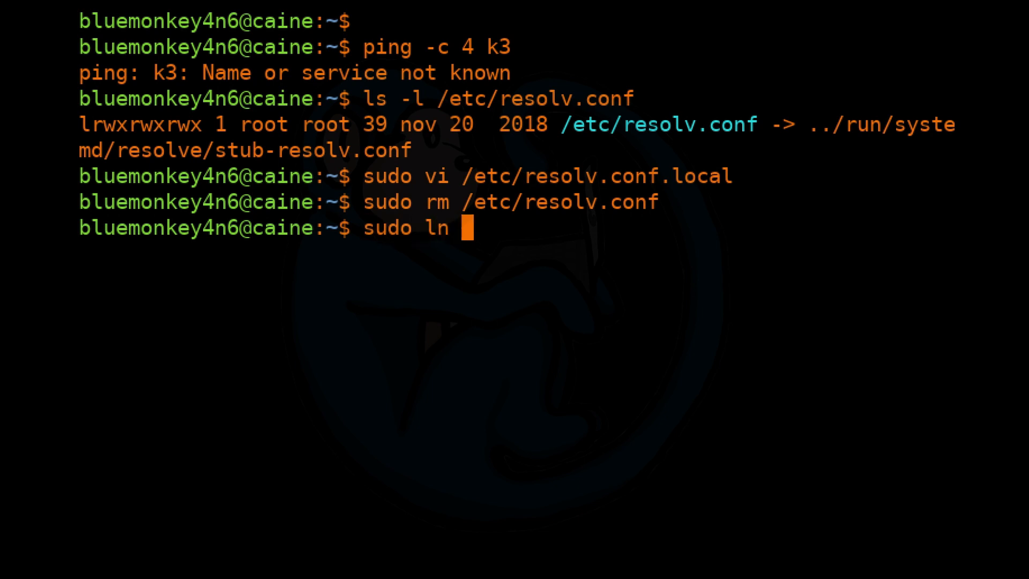
text(-s /etc/)
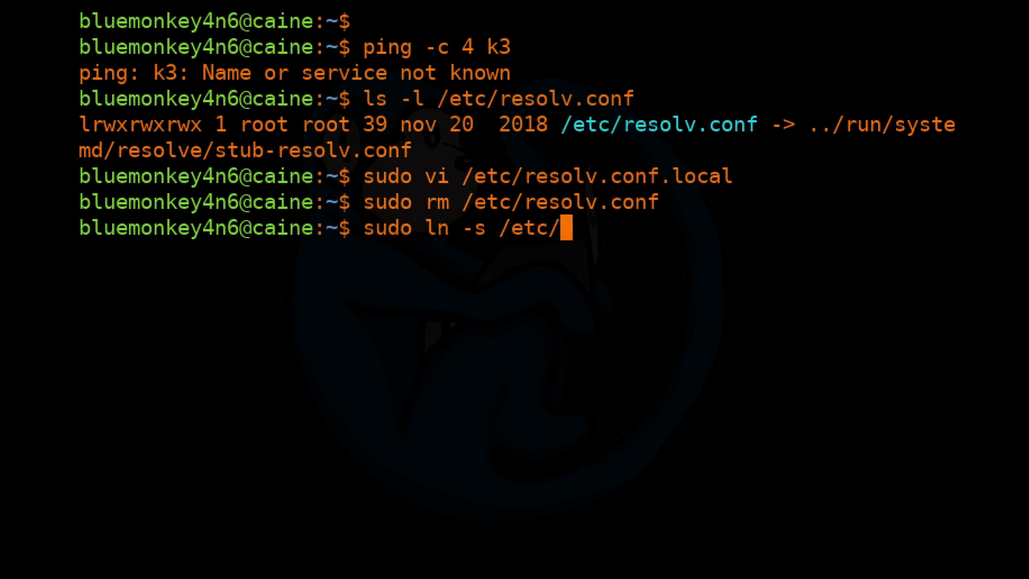
text(resolv.conf)
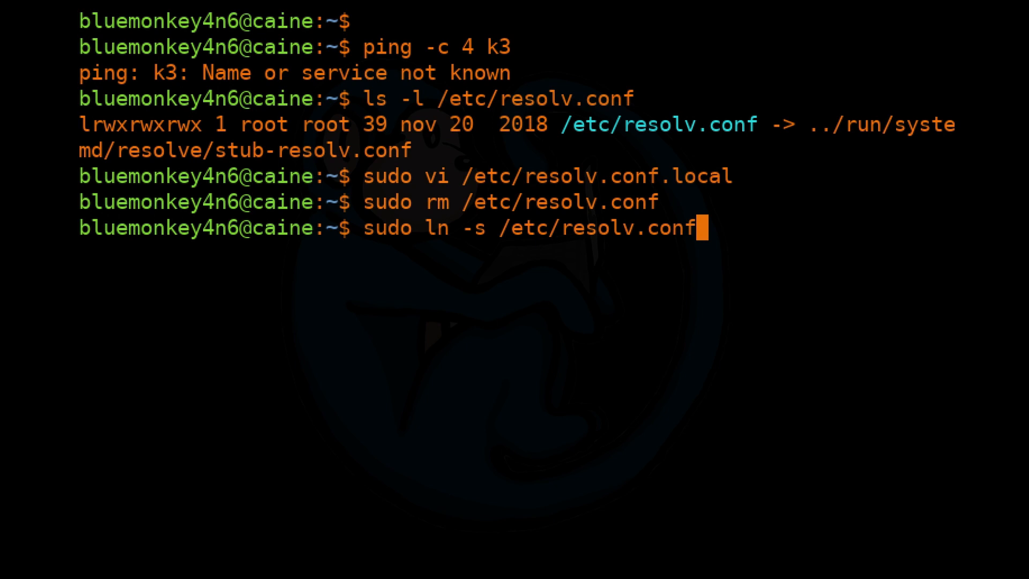
text(.local /)
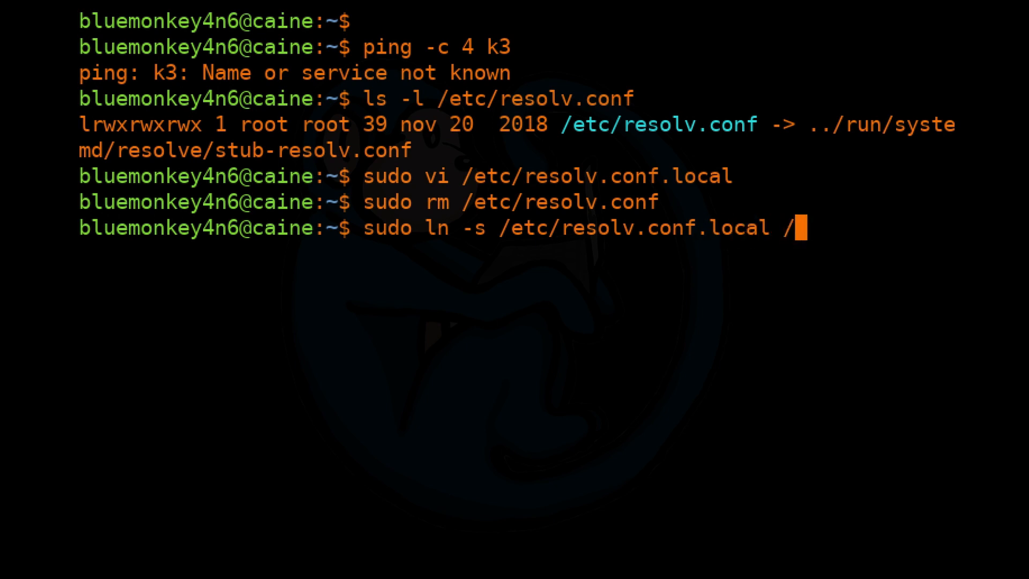
text(etc/resolv)
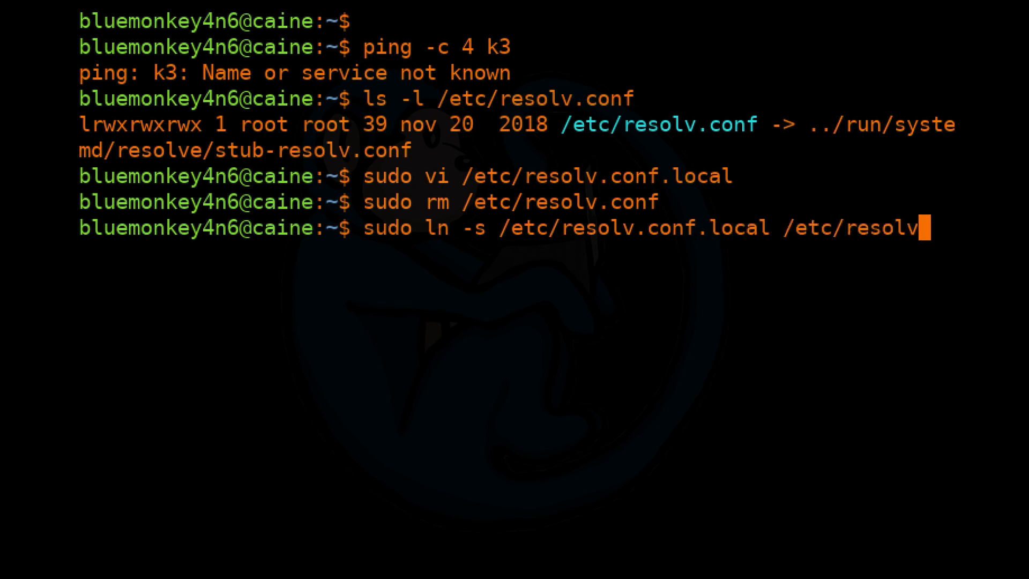
key(Return)
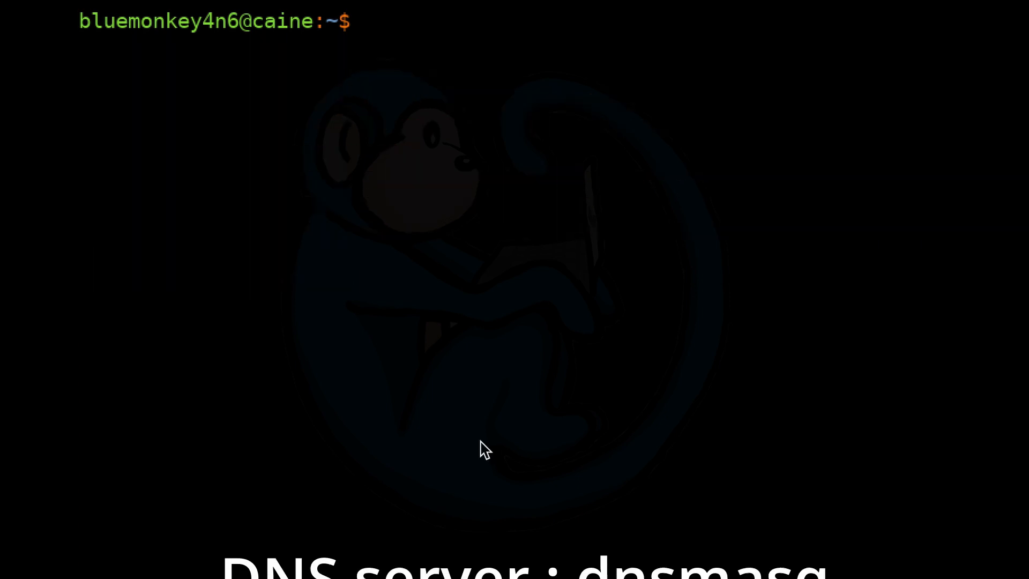
Run 'ping -c 4 k3', which still fails with 'Name or service not known'
text(ping -c)
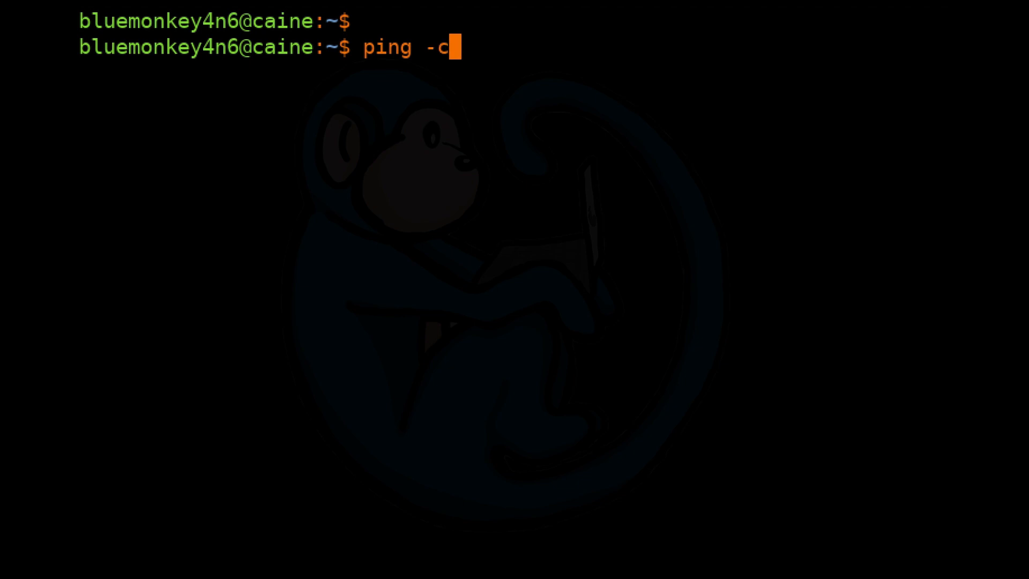
key(Return)
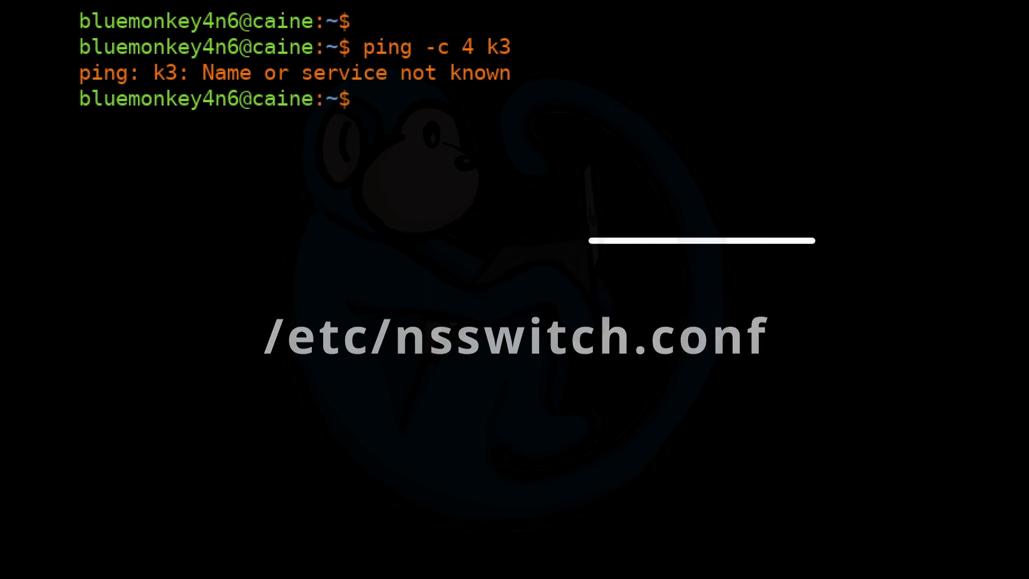
Open /etc/nsswitch.conf in vi with sudo for editing
text(su)
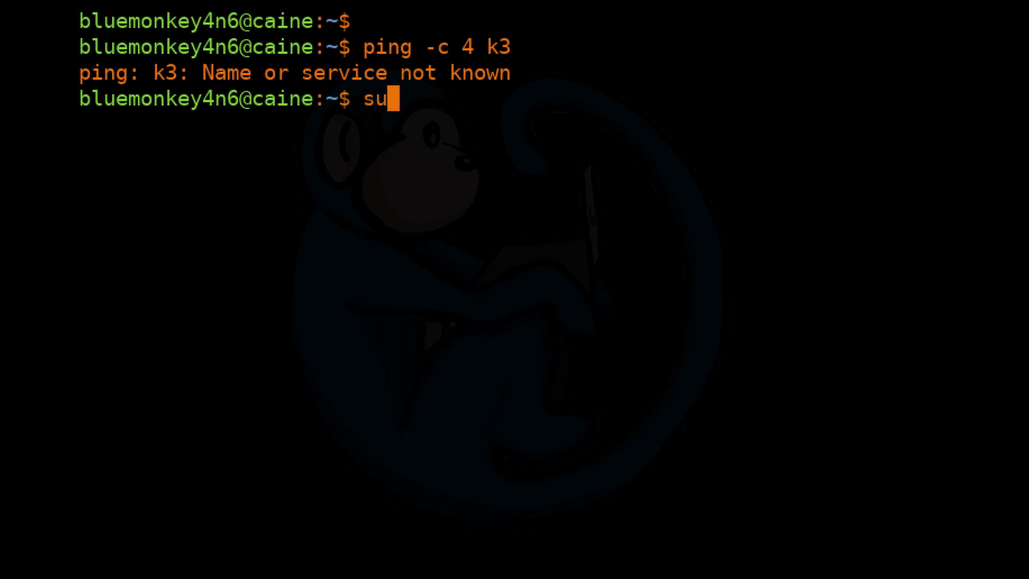
text(do vi)
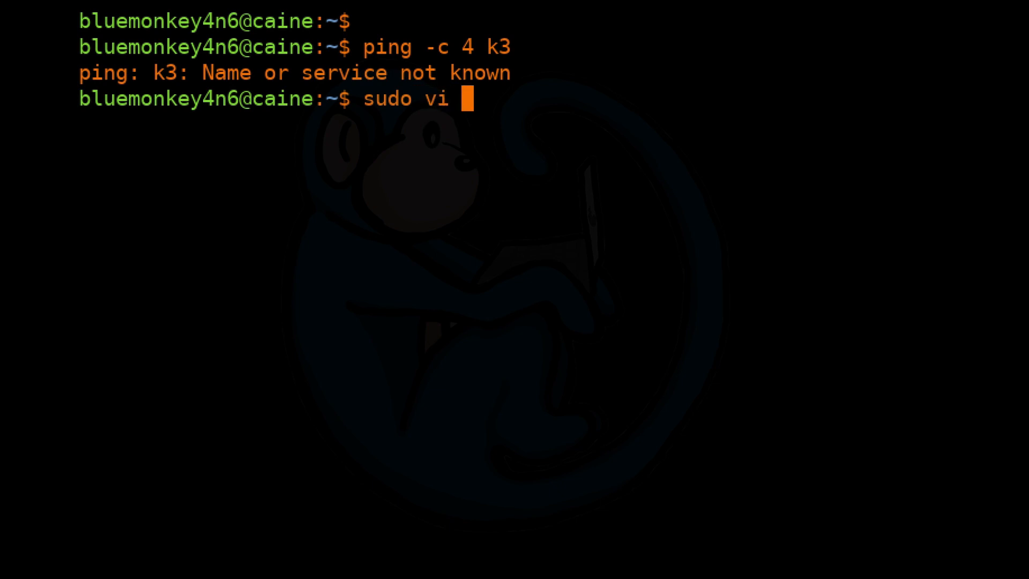
text(/etc/nssw)
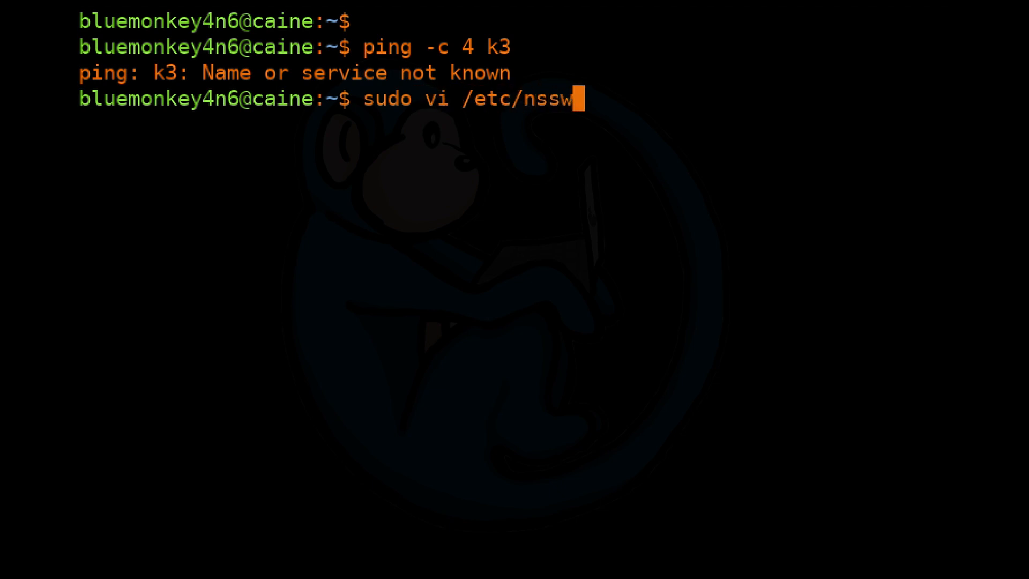
key(Return)
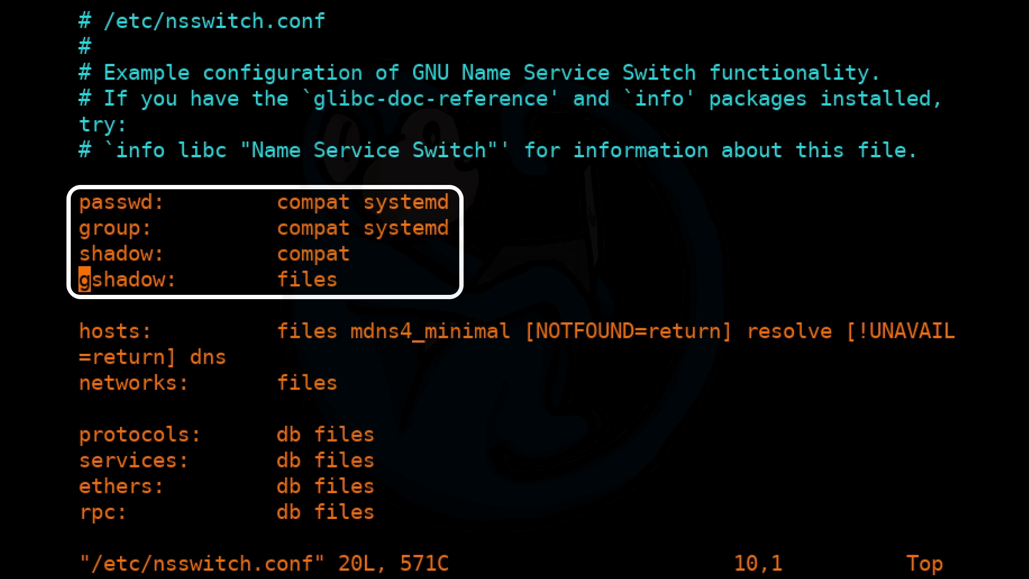
Edit the hosts lookup line to use dns, keeping a commented copy, and save
key(Up)
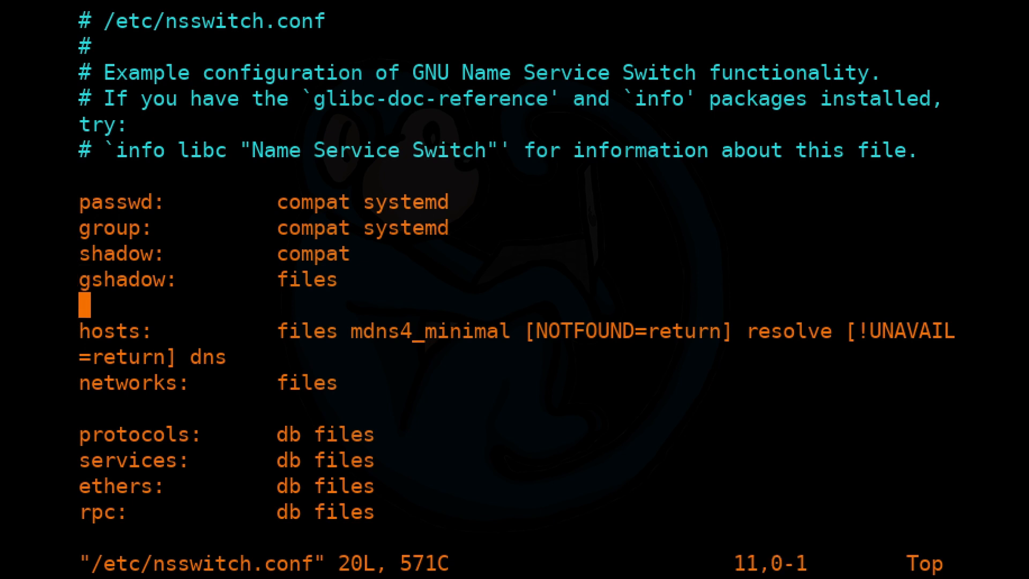
key(j)
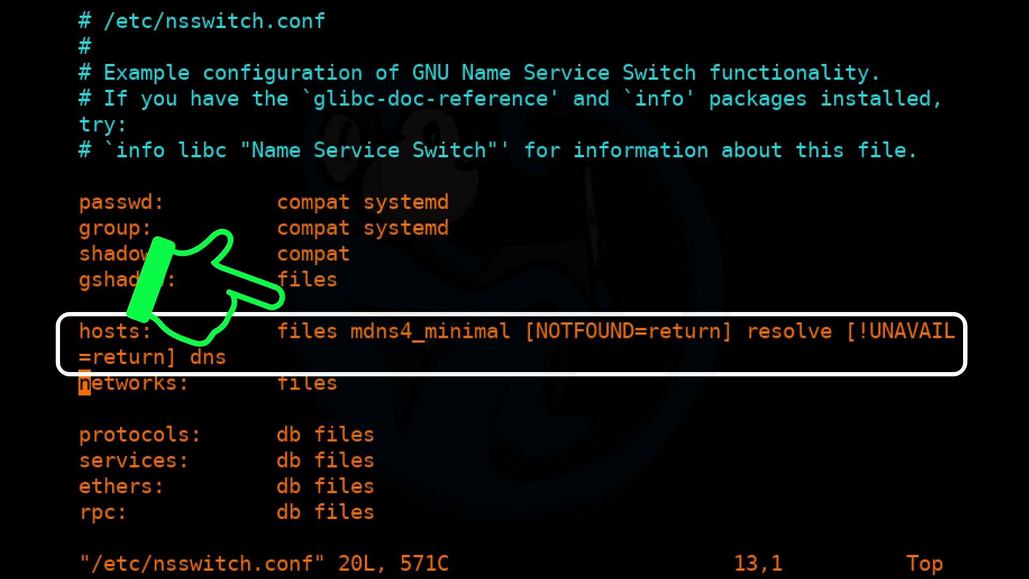
key(j)
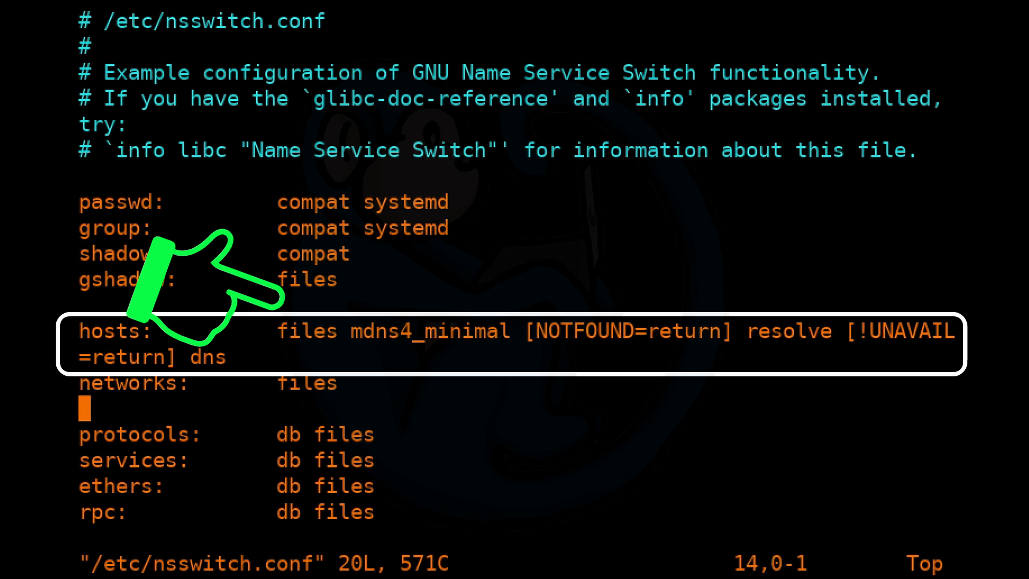
key(k)
text(/)
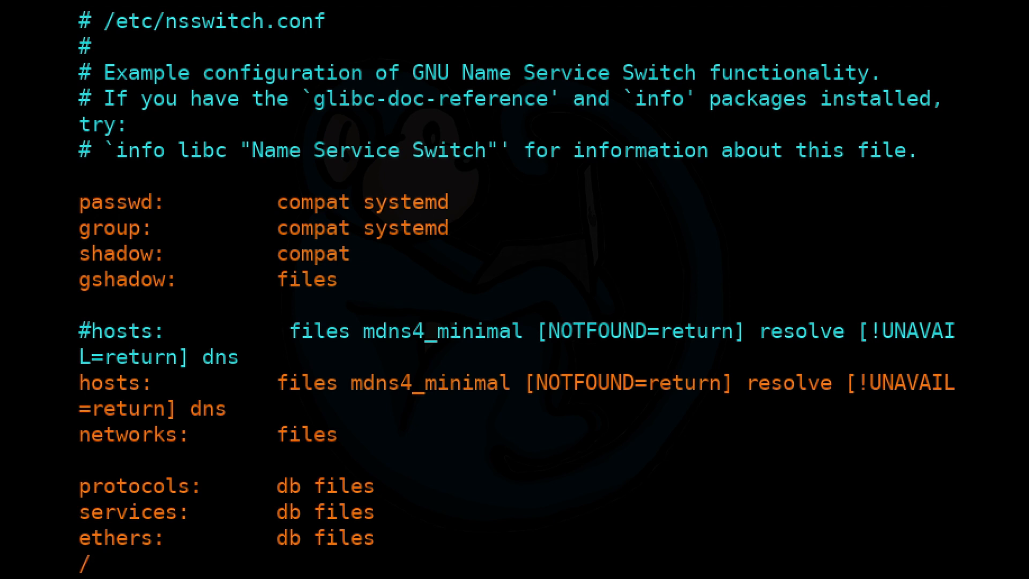
text(dns)
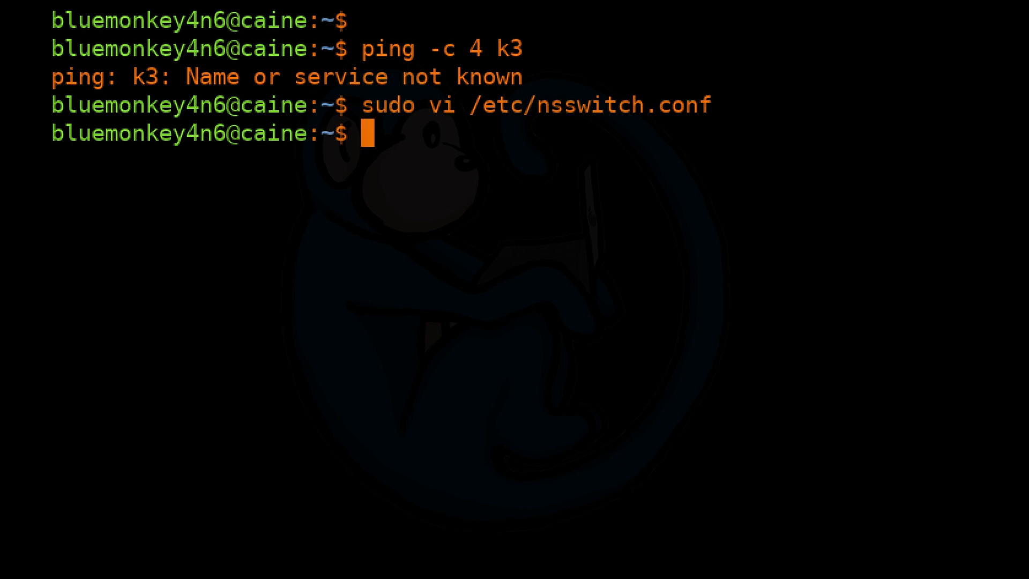
Run 'ping -c 4 k3', now resolving to 10.0.2.17 with replies
text(ping -c 4)
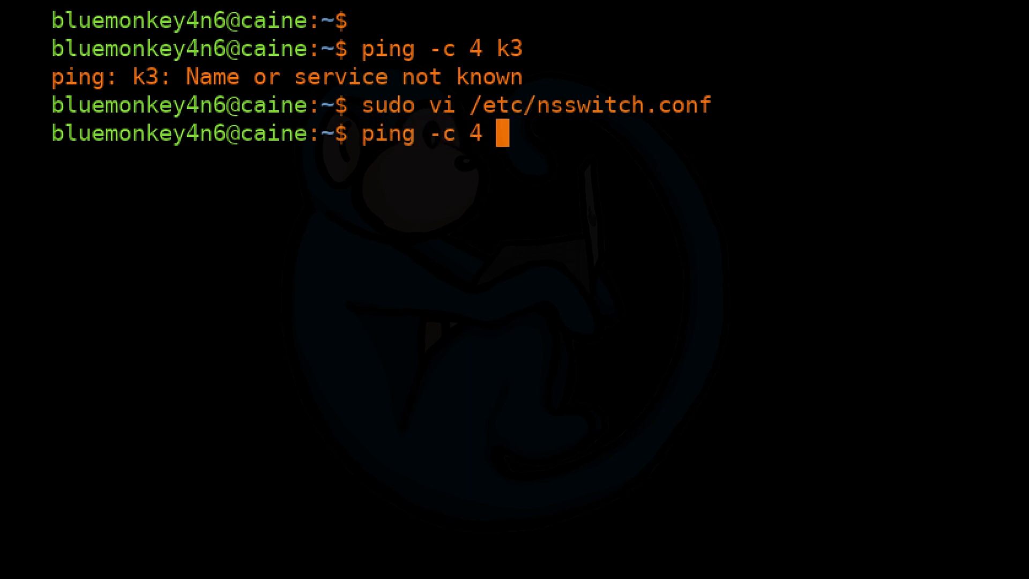
text(k3)
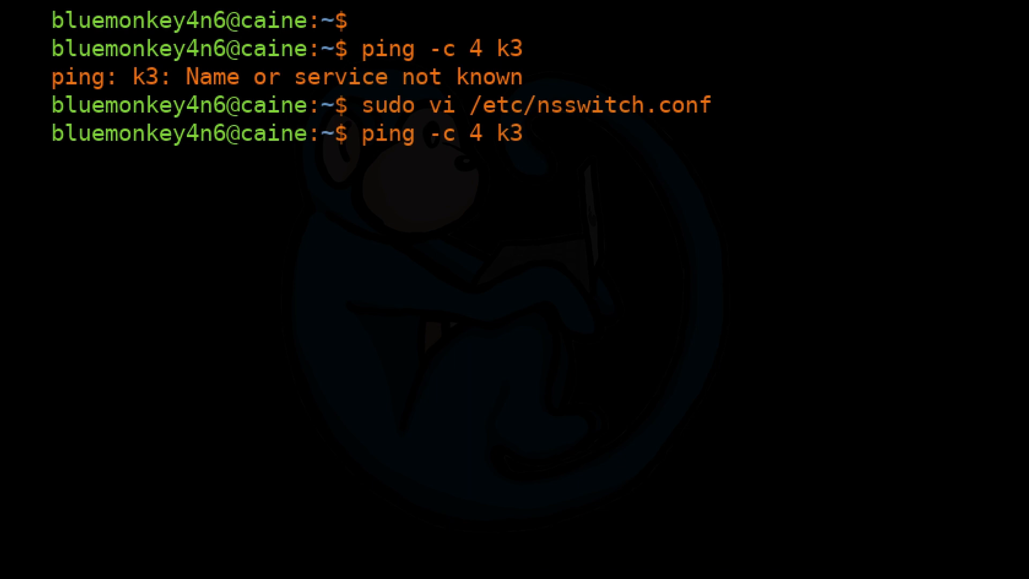
key(Return)
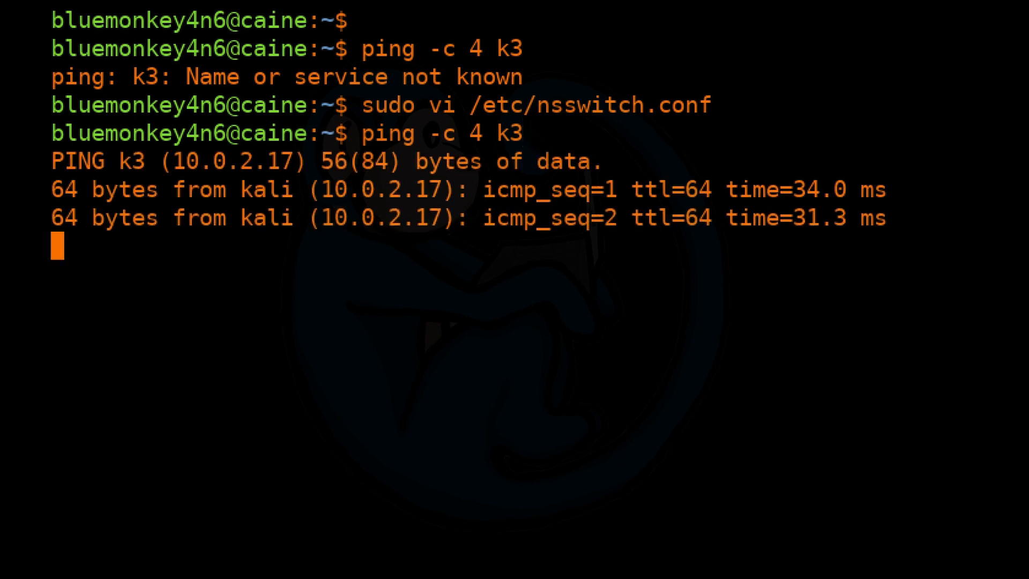